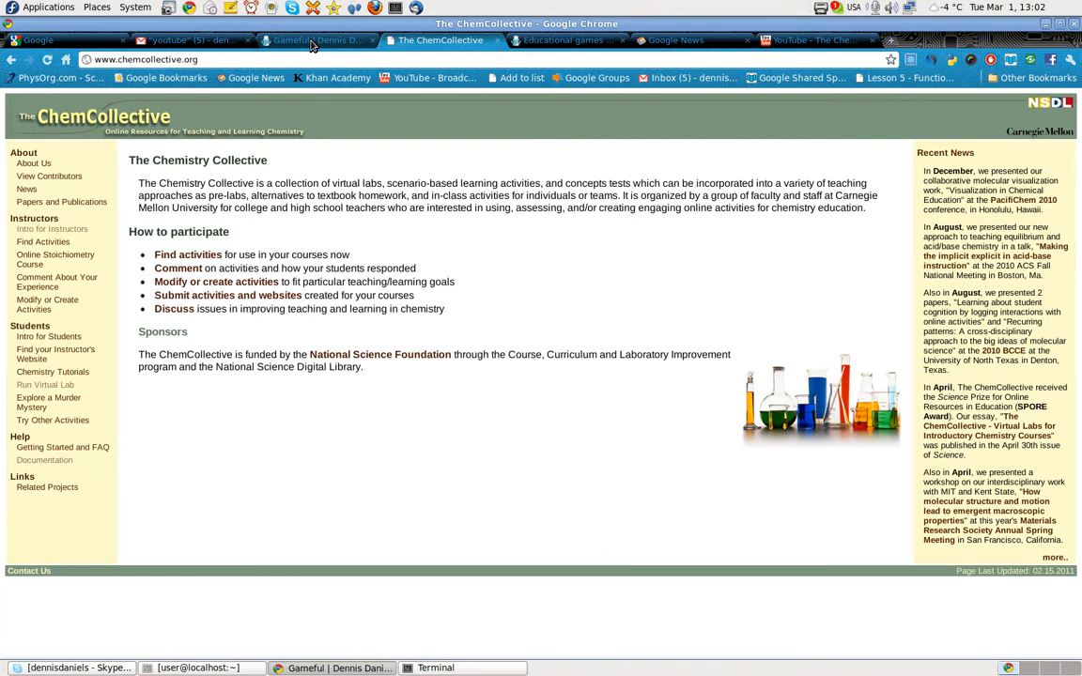
# Bring up the Gameful chemistry-games thread and scroll to the reply mentioning the ChemCollective link
pyautogui.click(319, 40)
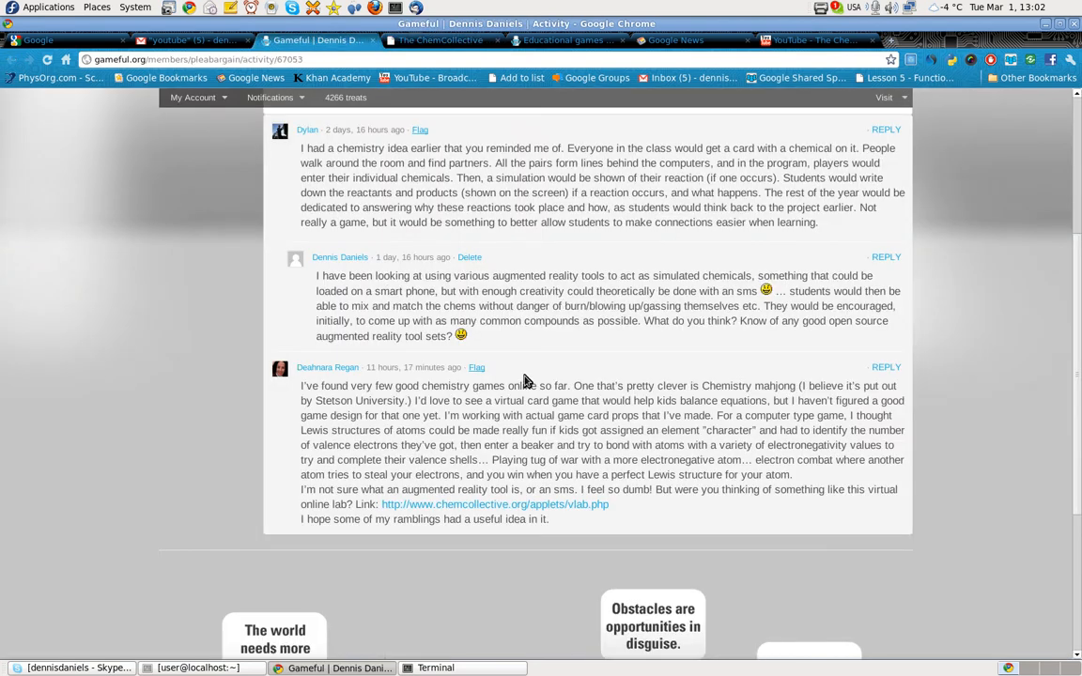
pyautogui.scroll(3)
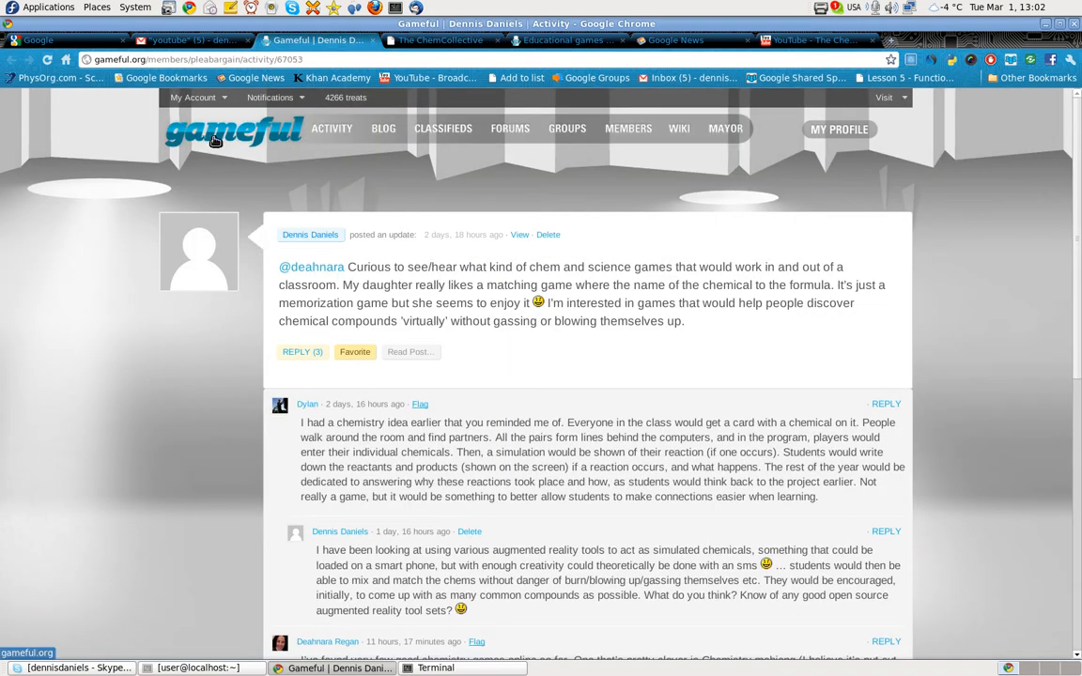
pyautogui.scroll(-3)
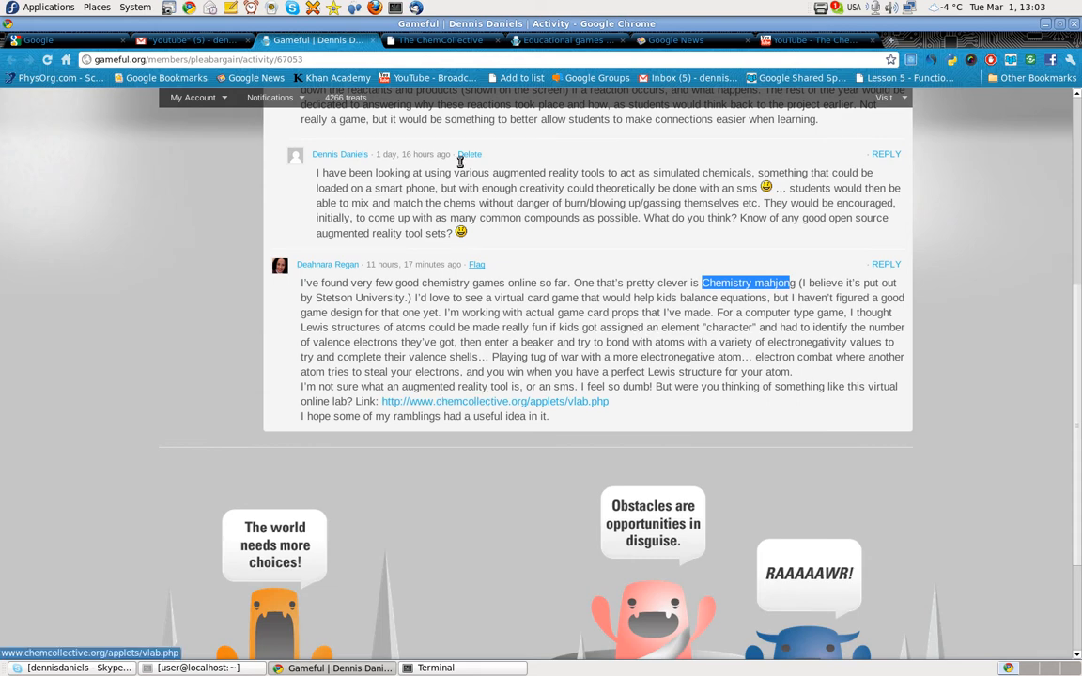
# Return to the ChemCollective home page tab at chemcollective.org
pyautogui.click(439, 39)
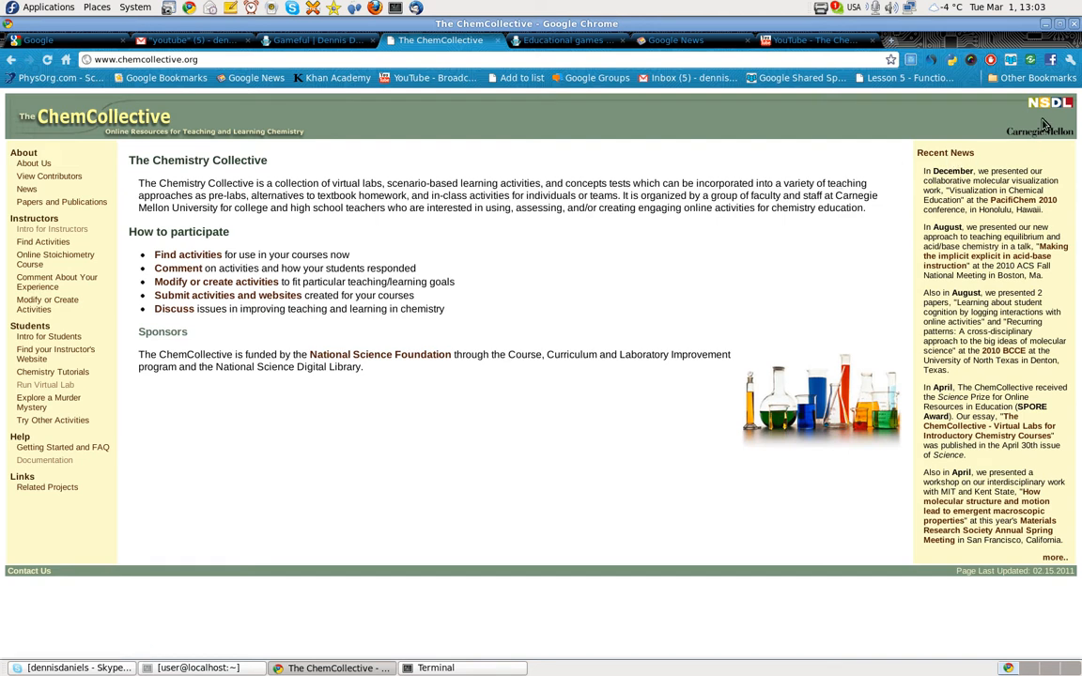
pyautogui.moveTo(1033, 122)
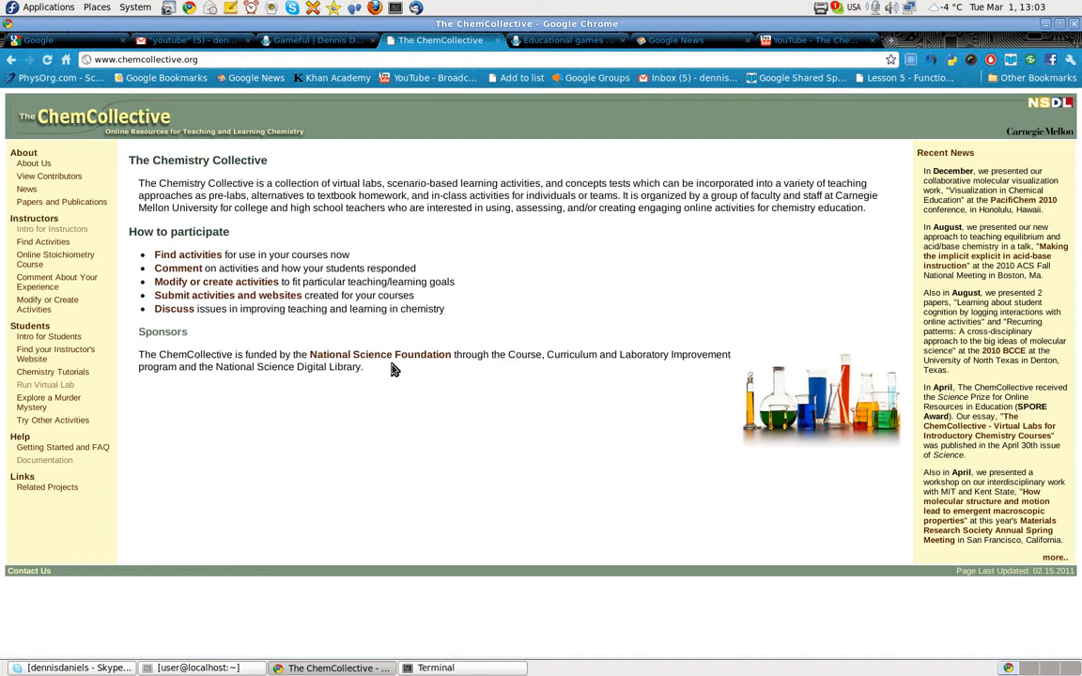
pyautogui.moveTo(470, 343)
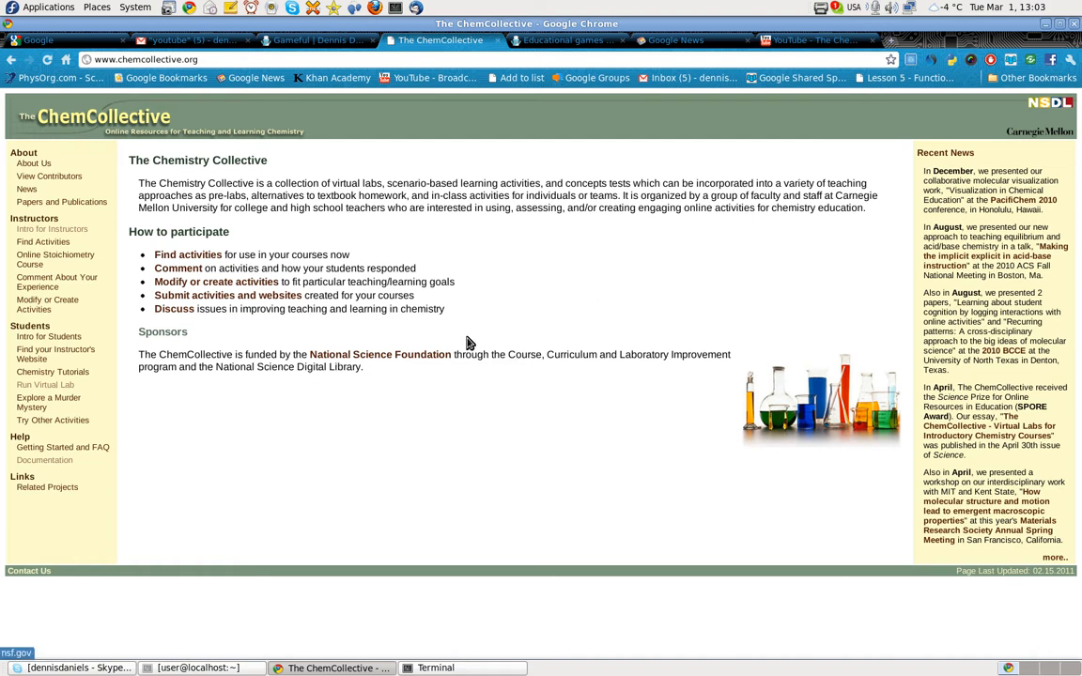
pyautogui.moveTo(567, 280)
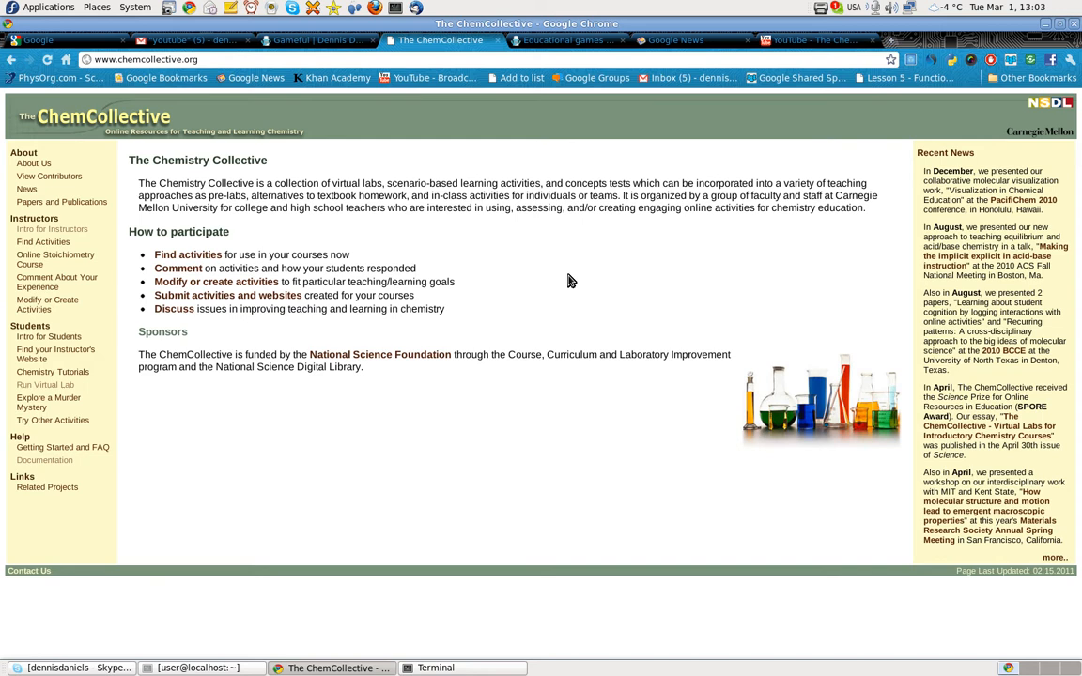
pyautogui.moveTo(45, 383)
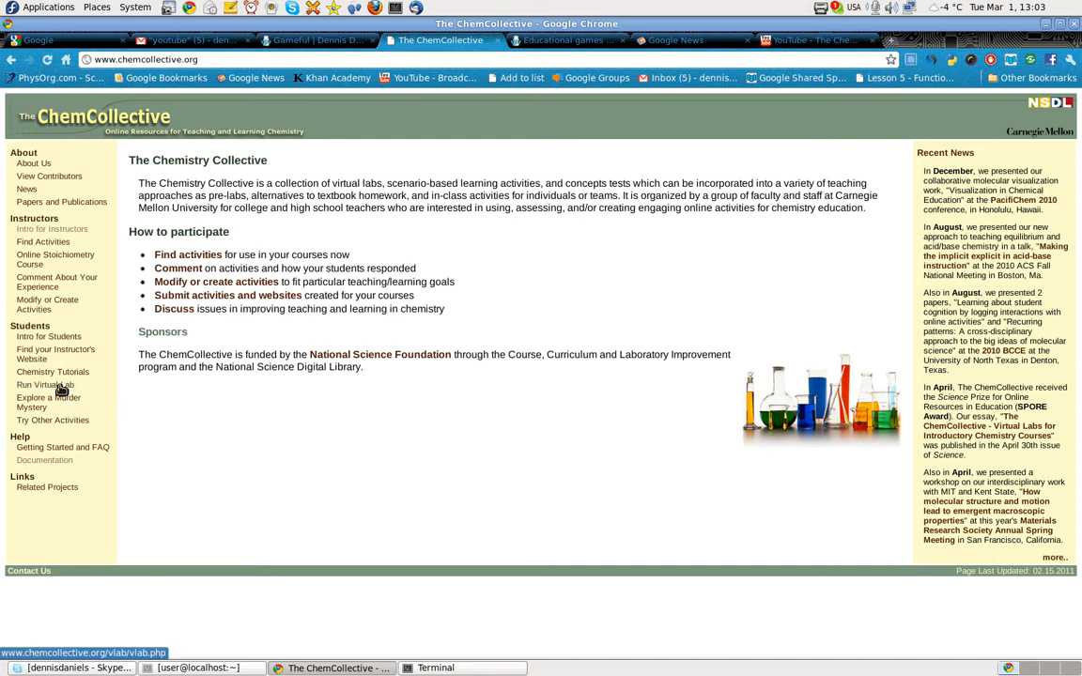
# Launch the Virtual Lab simulator from the sidebar and allow the blocked Java applet to run
pyautogui.click(45, 385)
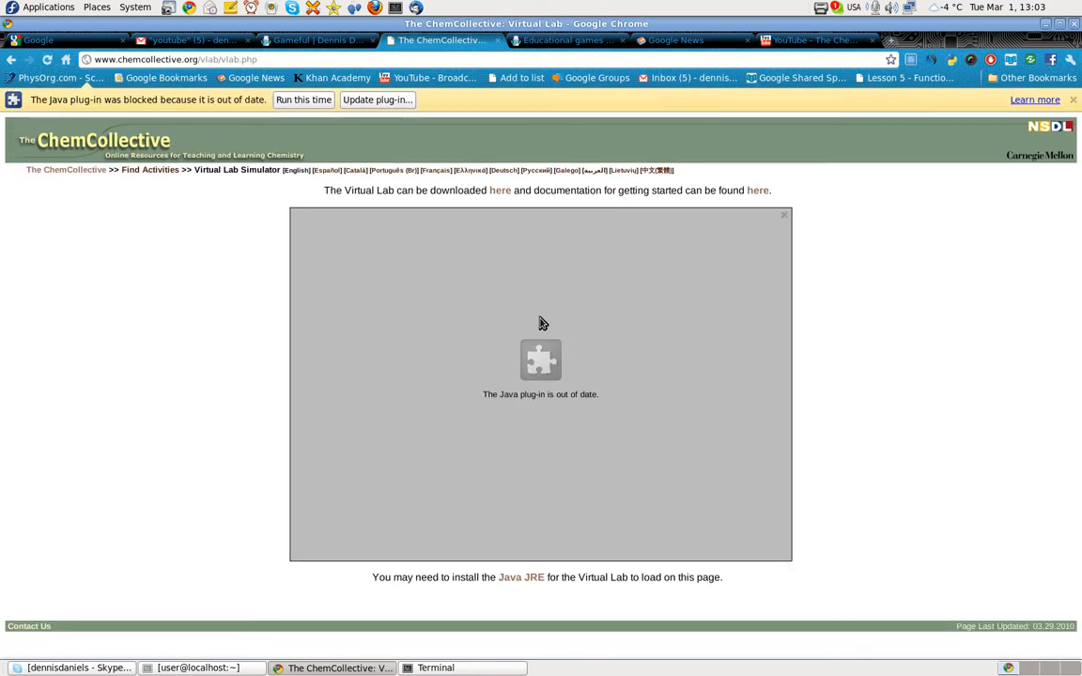
pyautogui.moveTo(580, 315)
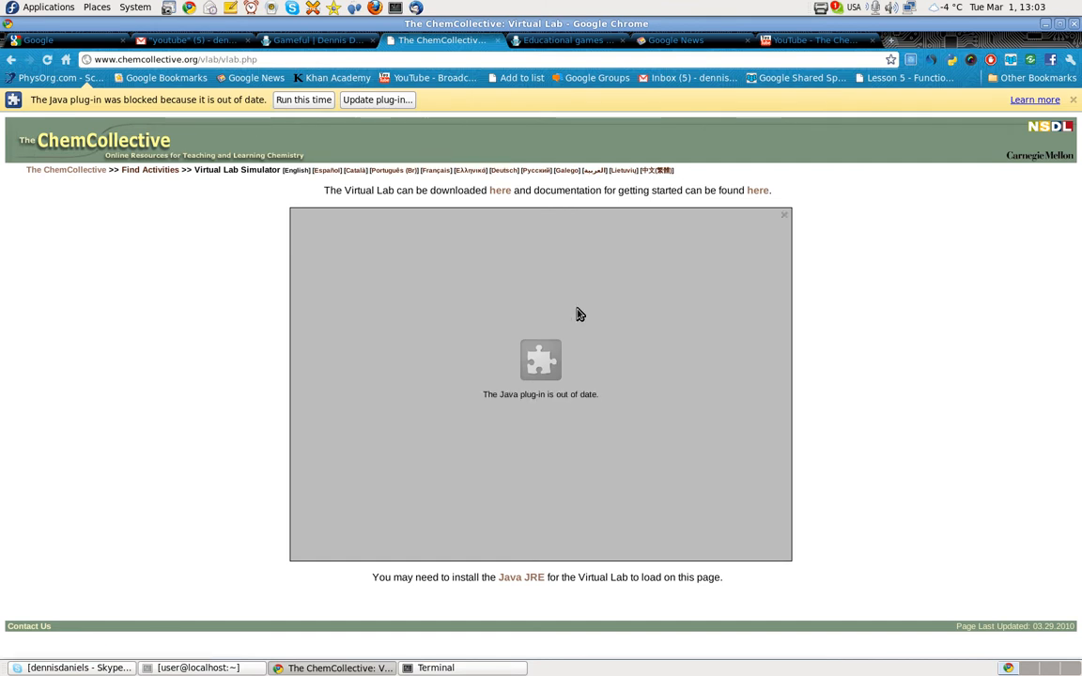
pyautogui.click(302, 100)
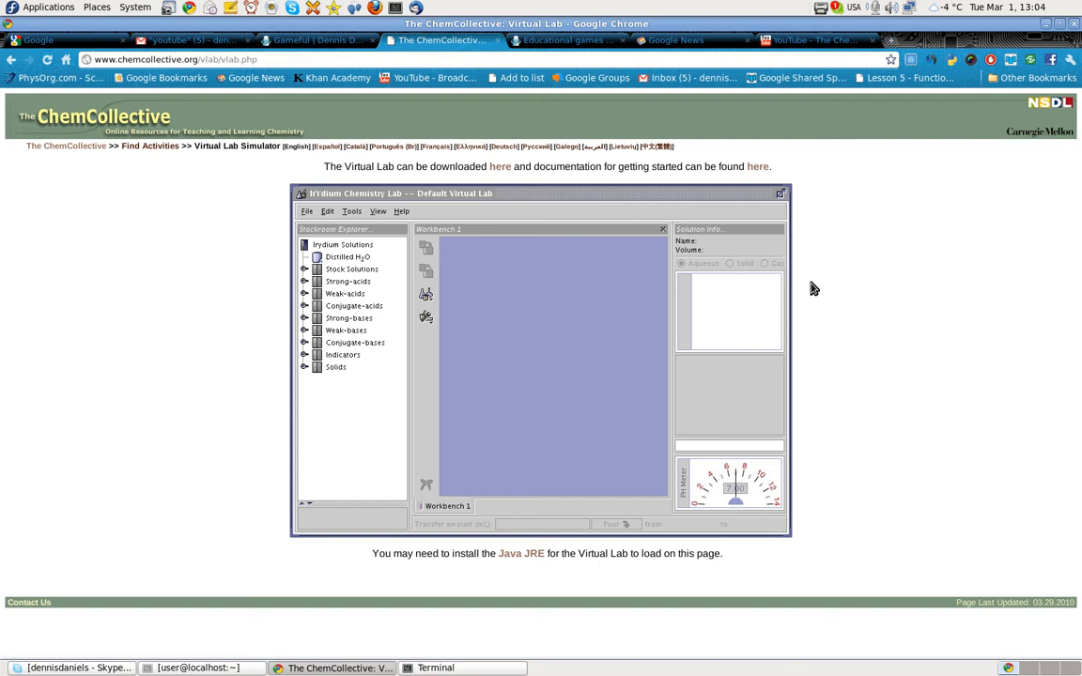
pyautogui.moveTo(254, 236)
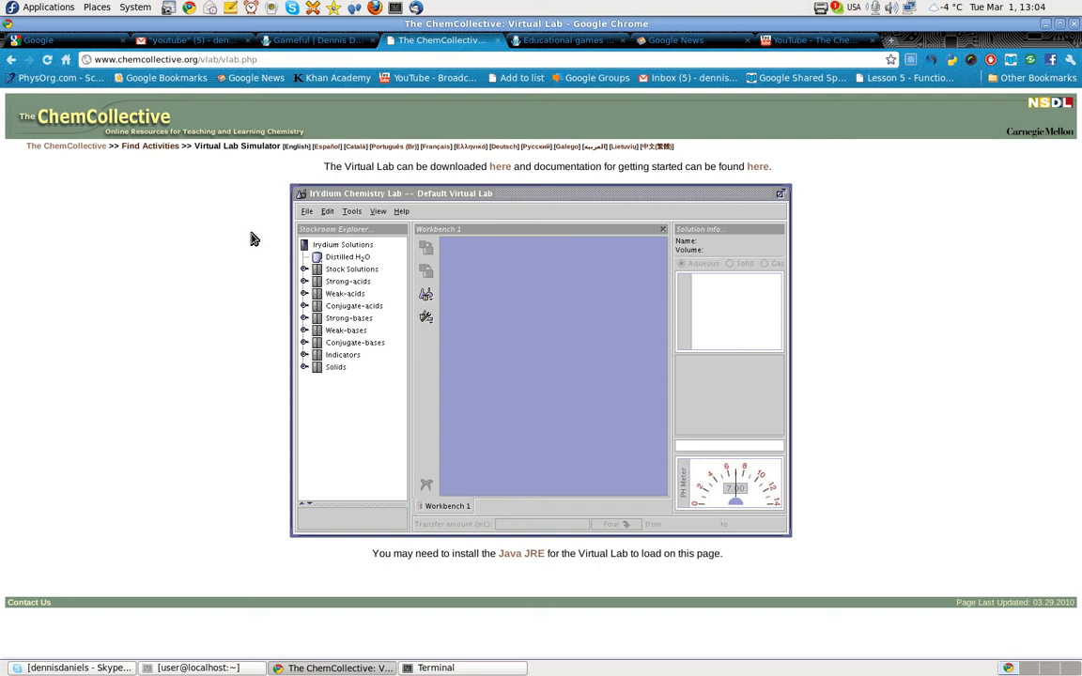
# Browse the lab's File and View menus, ending with the File menu listing Load Homework
pyautogui.click(306, 211)
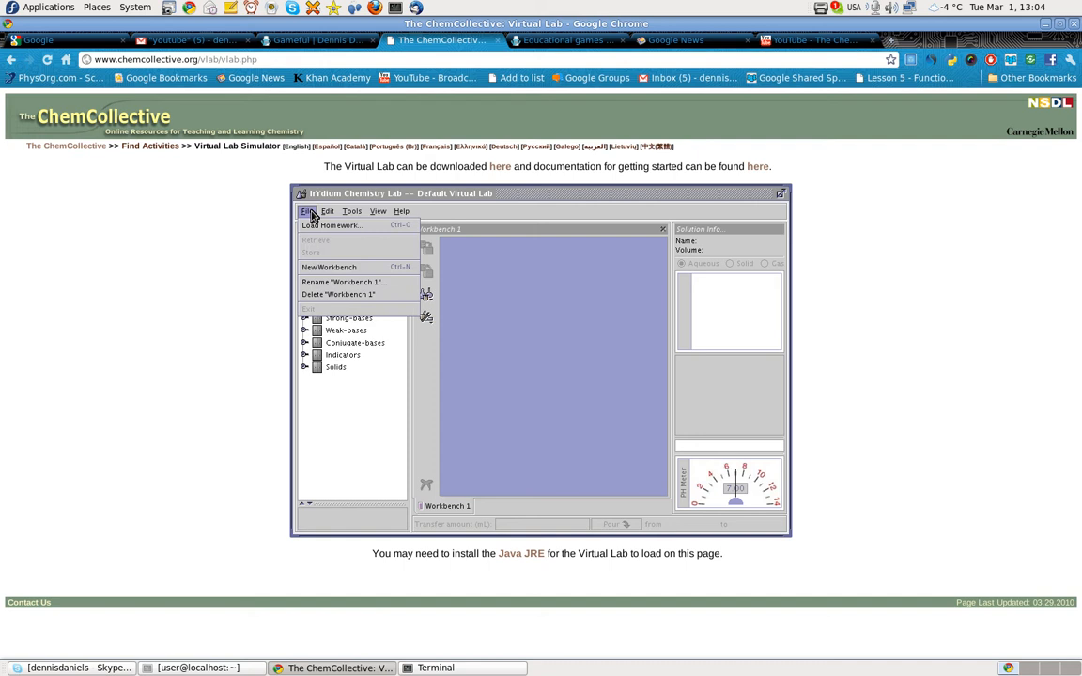
pyautogui.moveTo(330, 226)
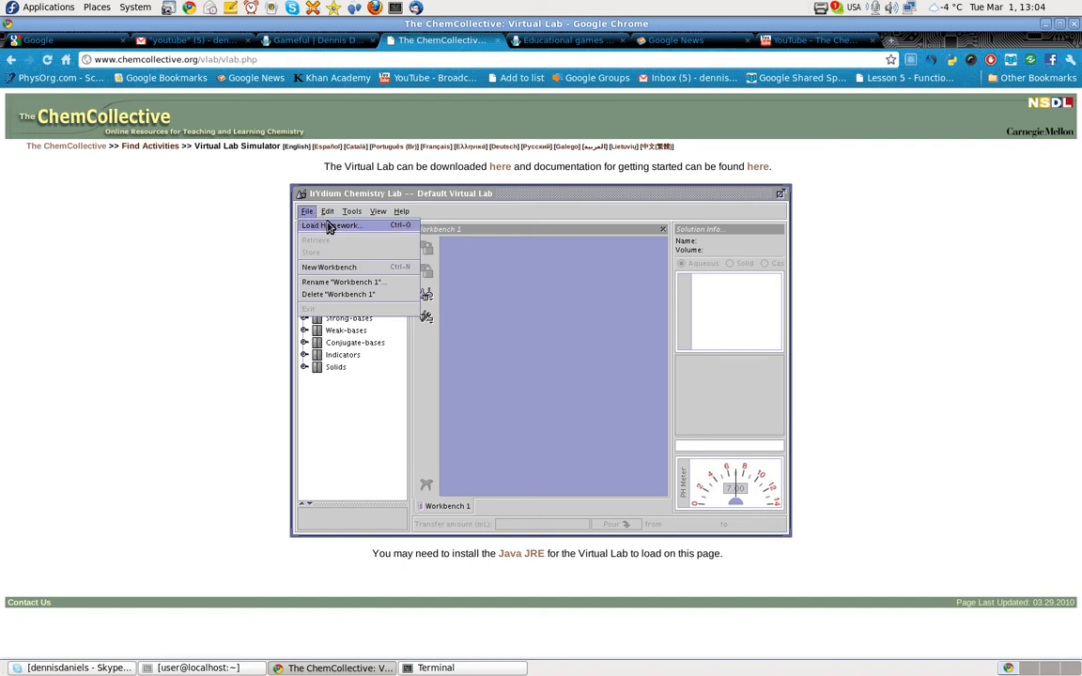
pyautogui.click(378, 210)
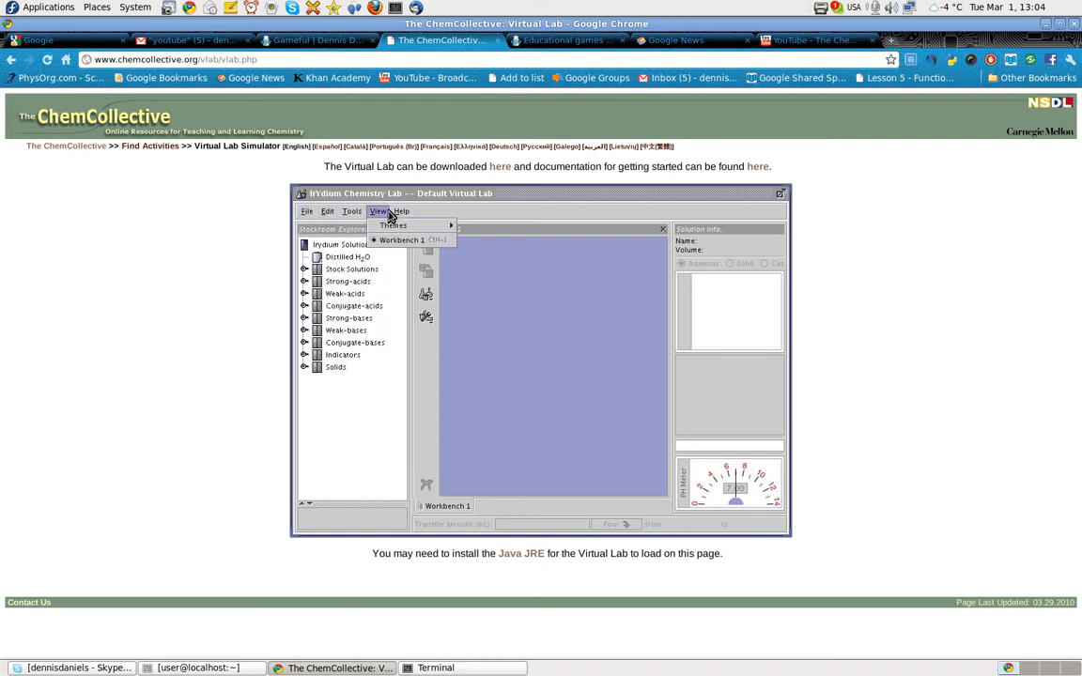
pyautogui.click(306, 210)
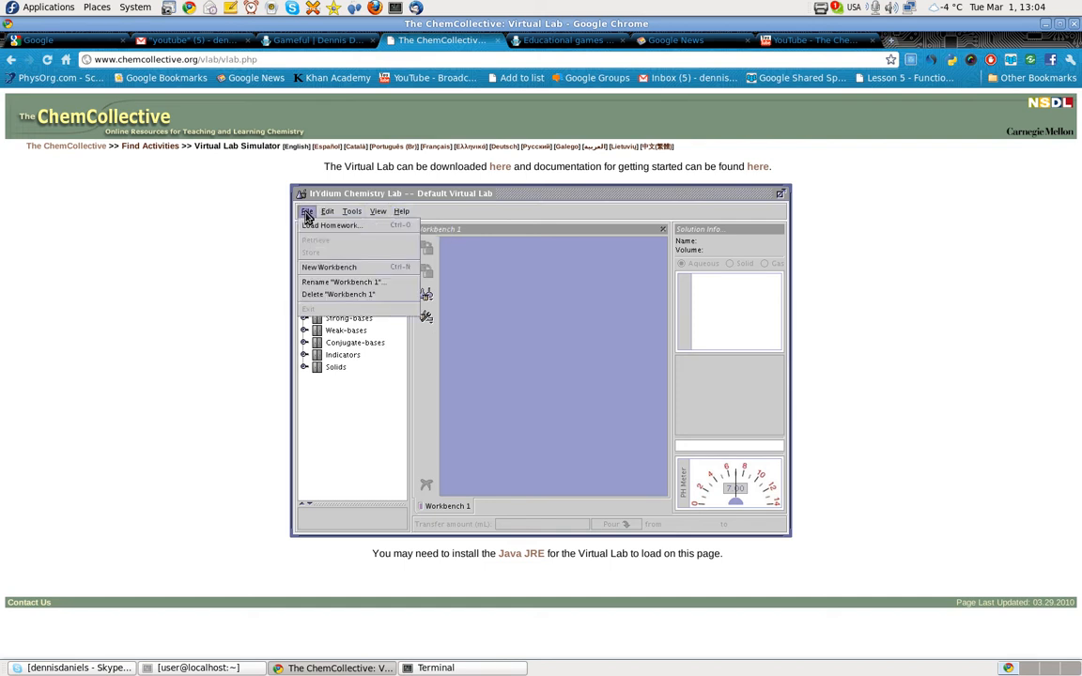
pyautogui.moveTo(330, 225)
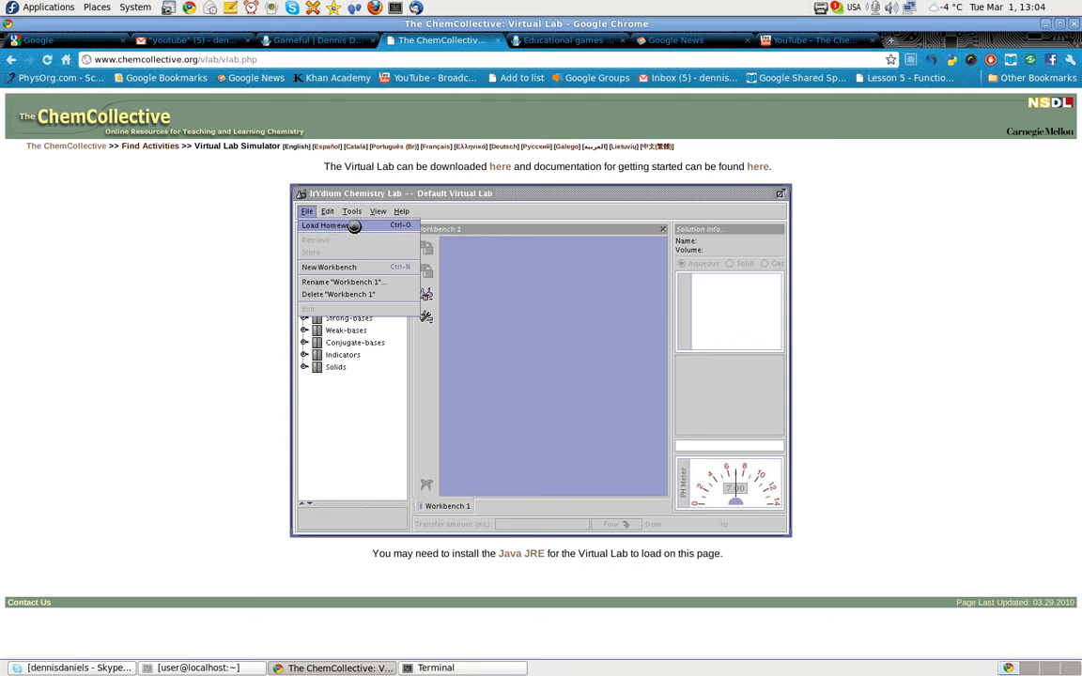
# Load the Step by Step Demonstration homework problem into the lab
pyautogui.click(323, 225)
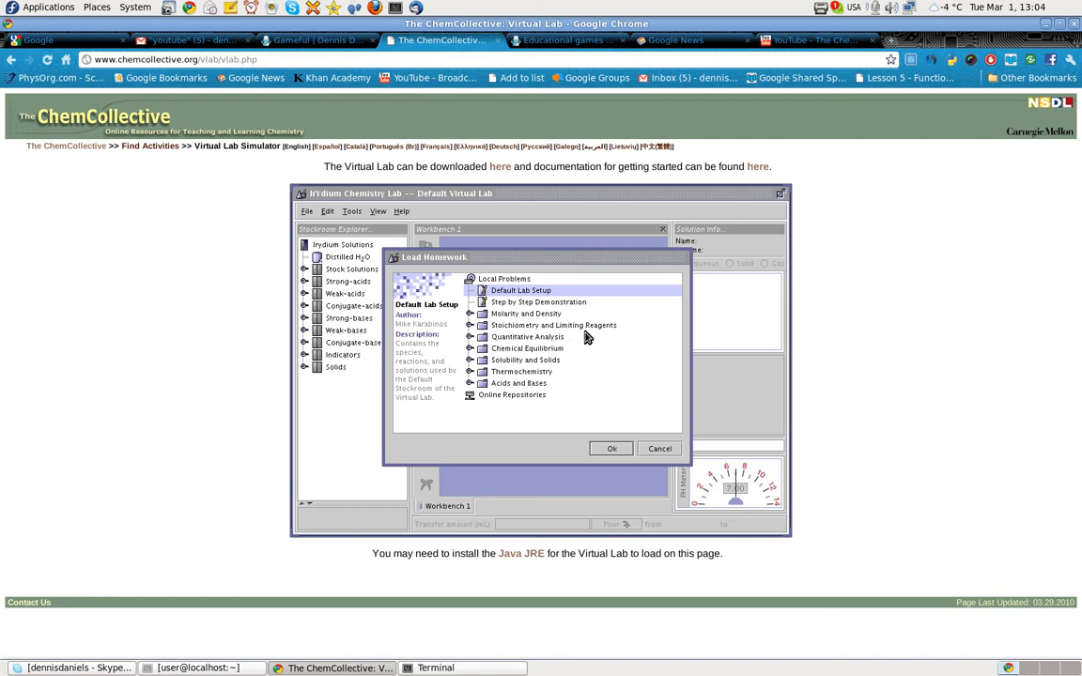
pyautogui.moveTo(511, 304)
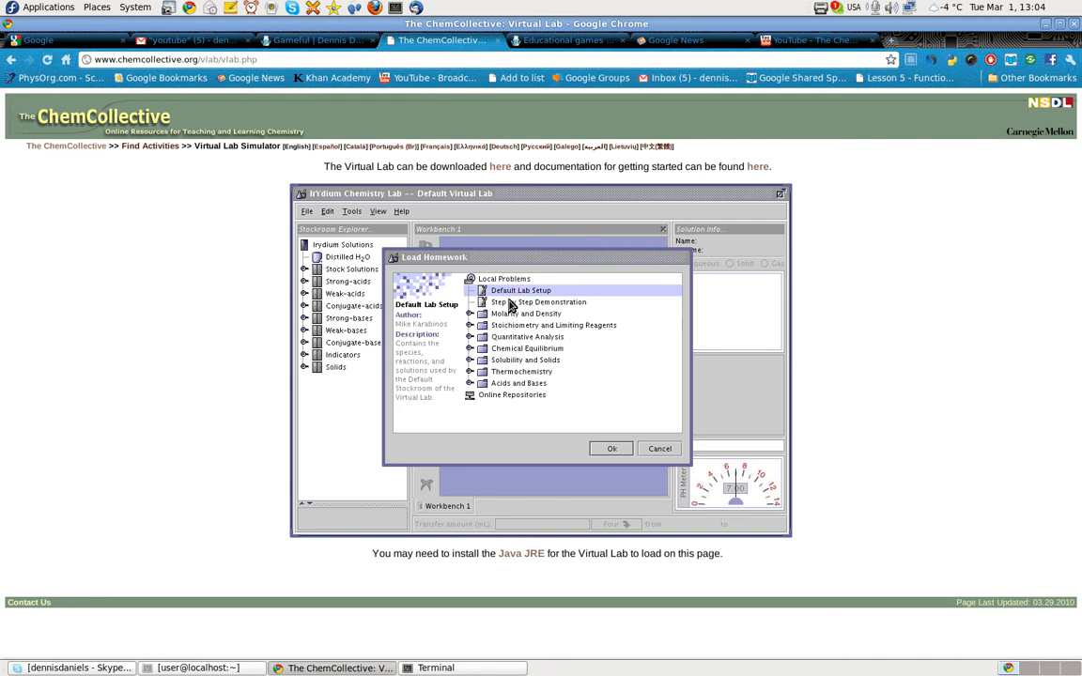
pyautogui.click(538, 301)
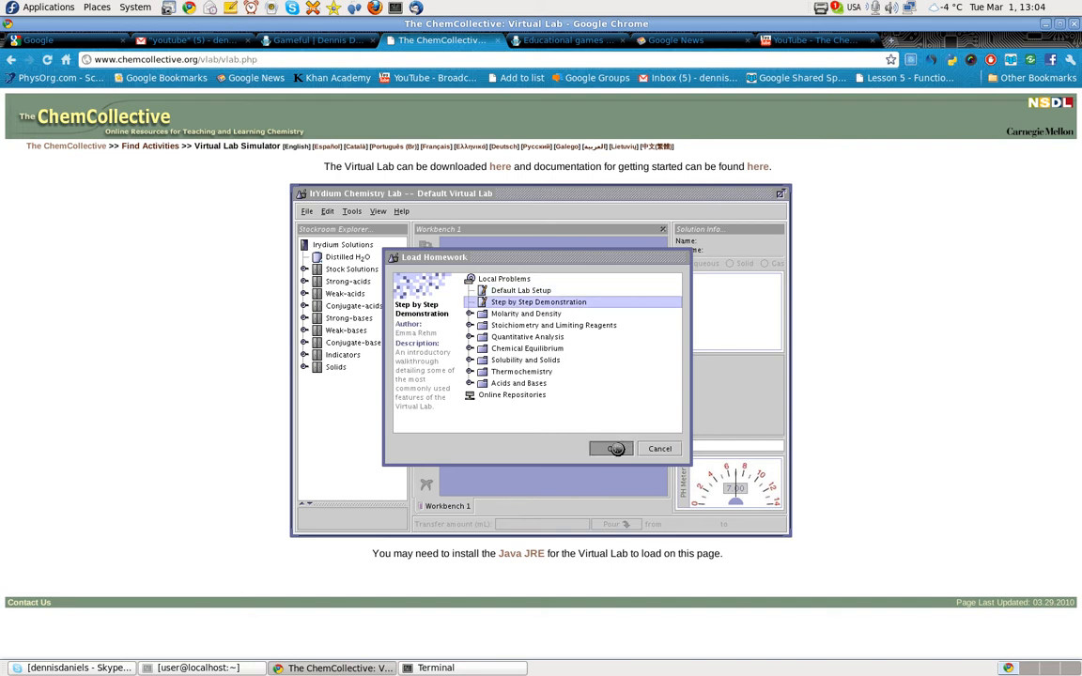
pyautogui.click(612, 447)
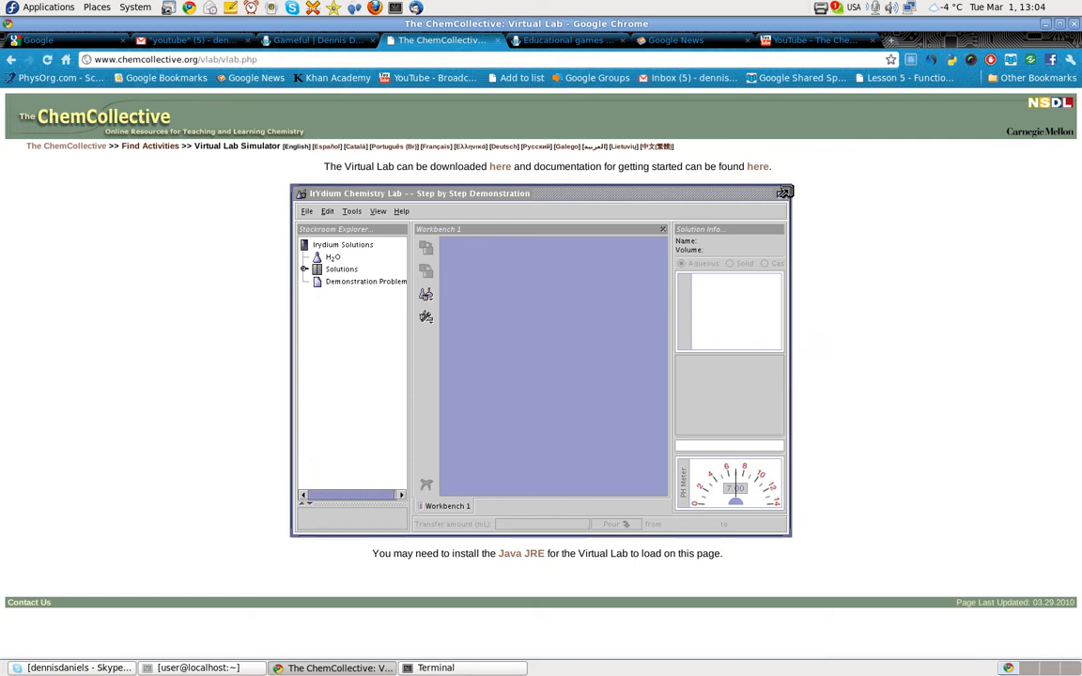
pyautogui.moveTo(535, 334)
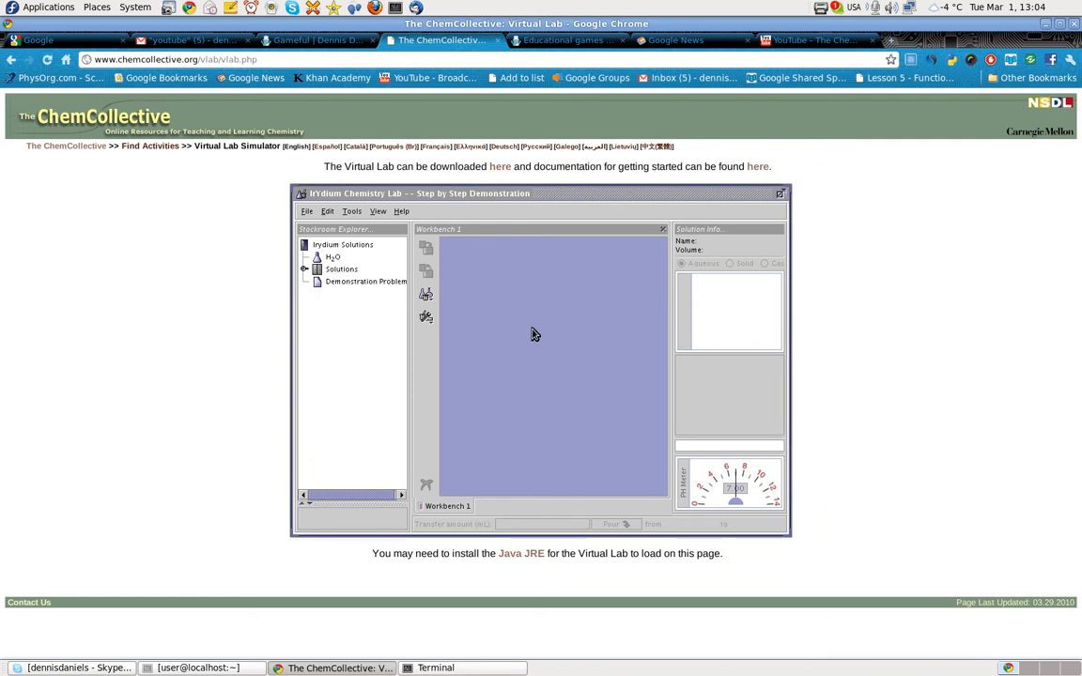
# Read the demonstration problem's NaOH–KHP titration description and procedure
pyautogui.click(364, 282)
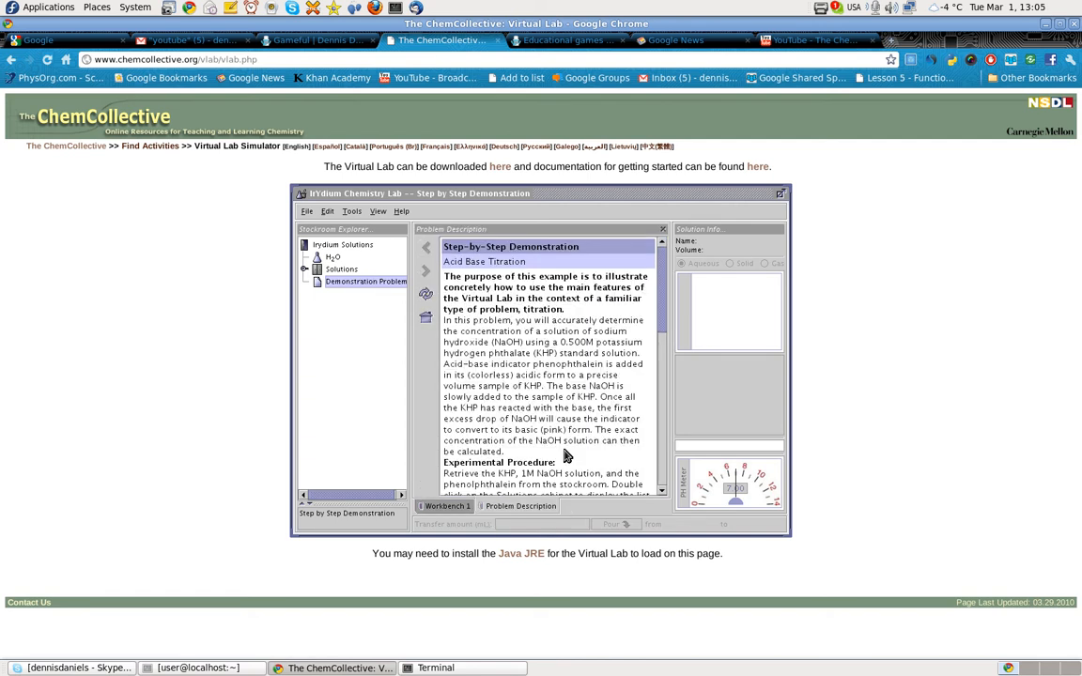
pyautogui.moveTo(509, 296)
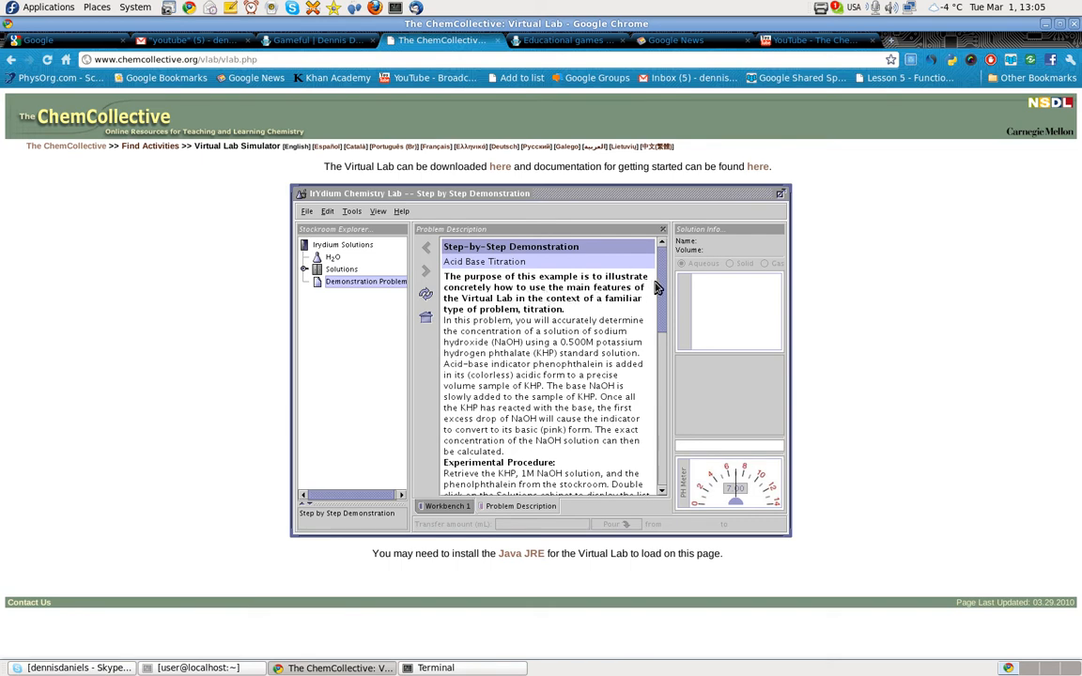
pyautogui.scroll(-3)
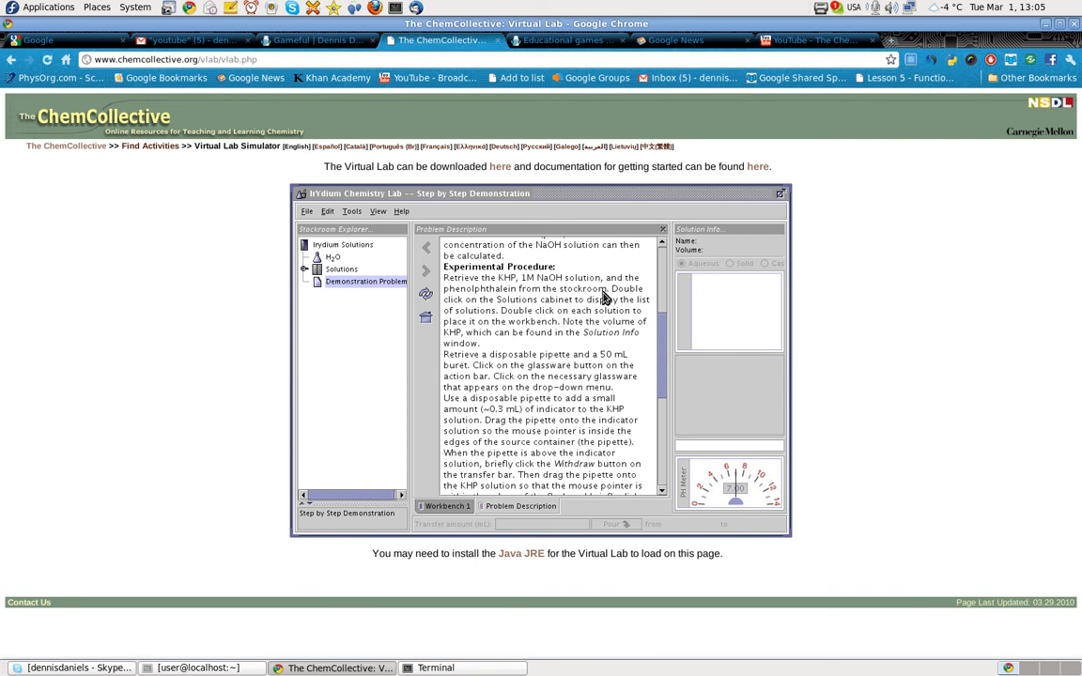
pyautogui.moveTo(635, 305)
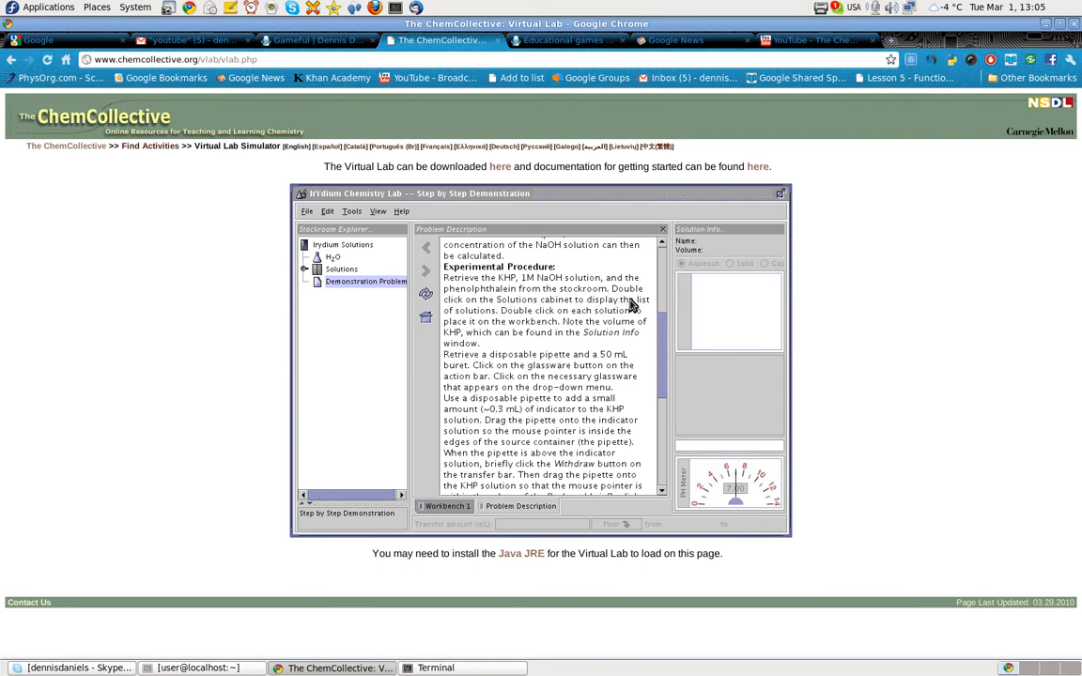
pyautogui.moveTo(522, 315)
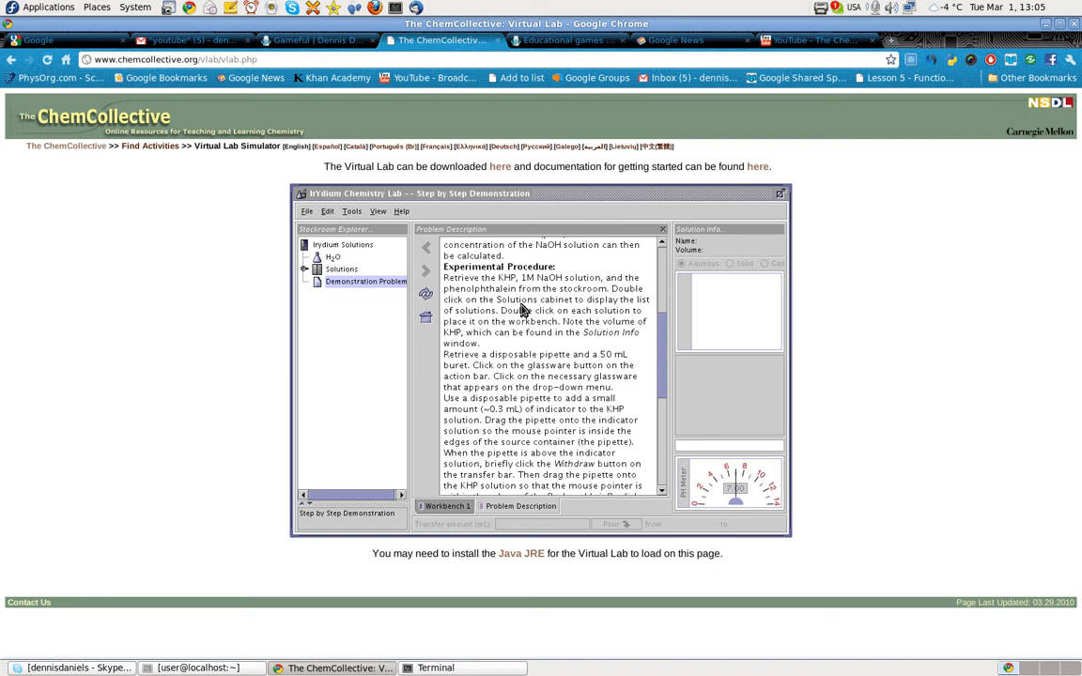
pyautogui.moveTo(617, 318)
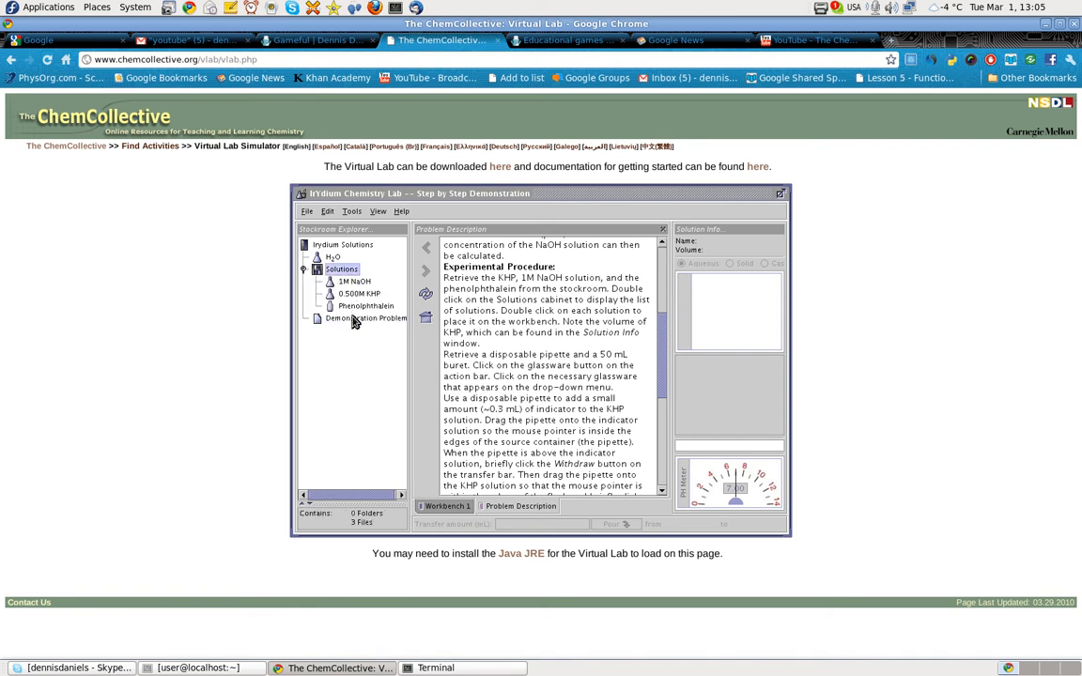
# Place flasks of 1M NaOH and 0.500M KHP from the Solutions folder onto Workbench 1
pyautogui.doubleClick(355, 281)
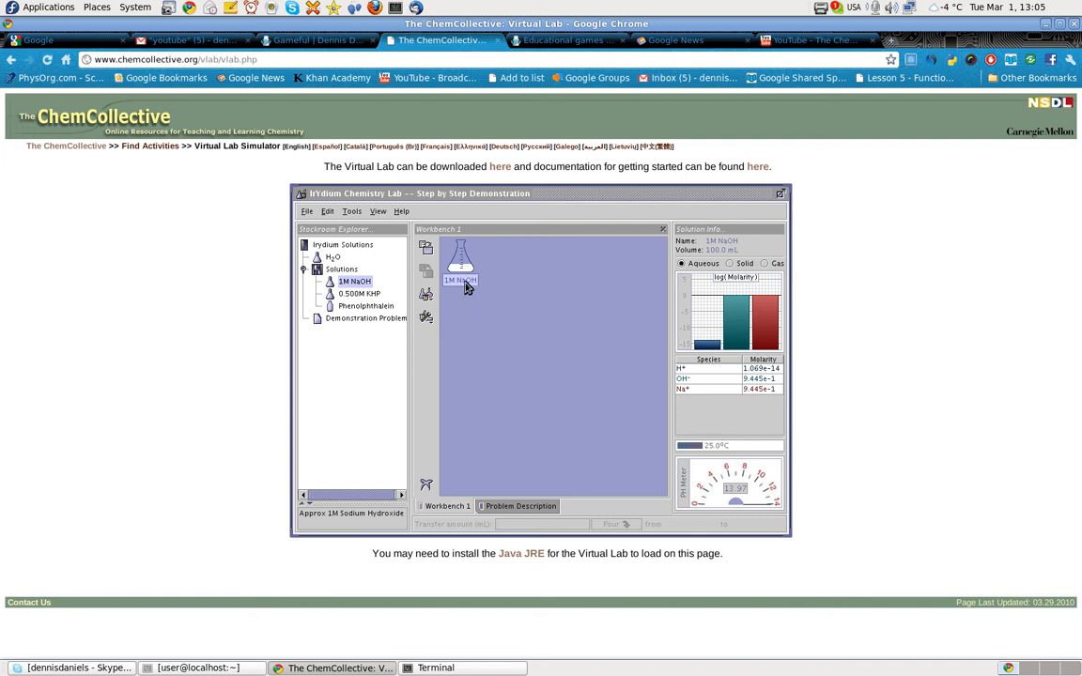
pyautogui.moveTo(473, 286)
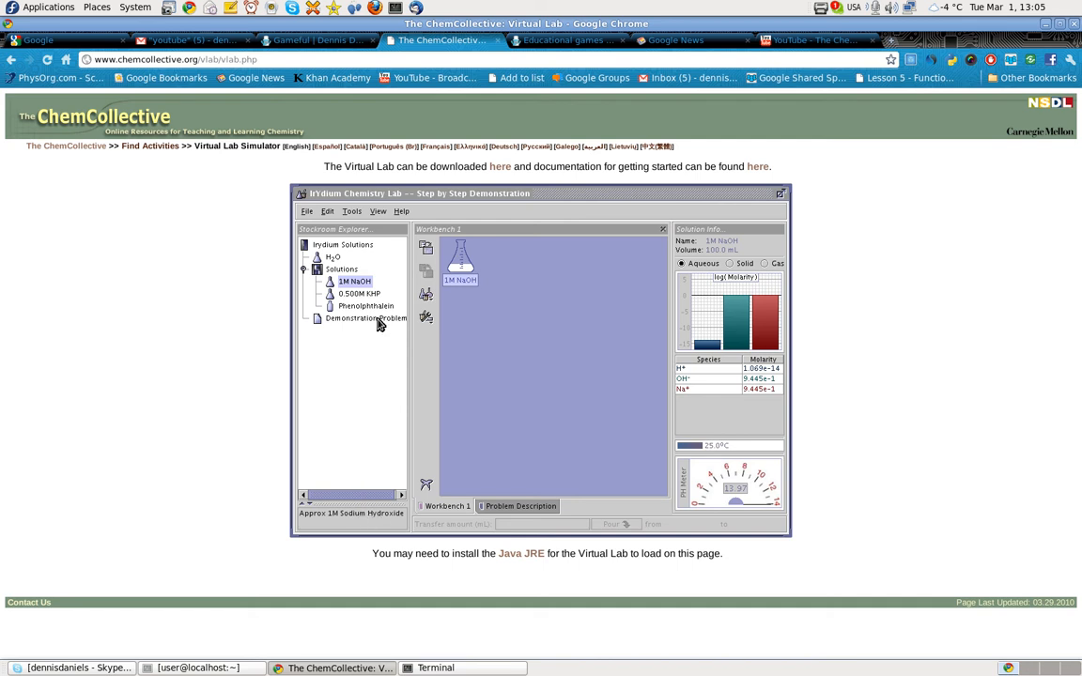
pyautogui.moveTo(366, 299)
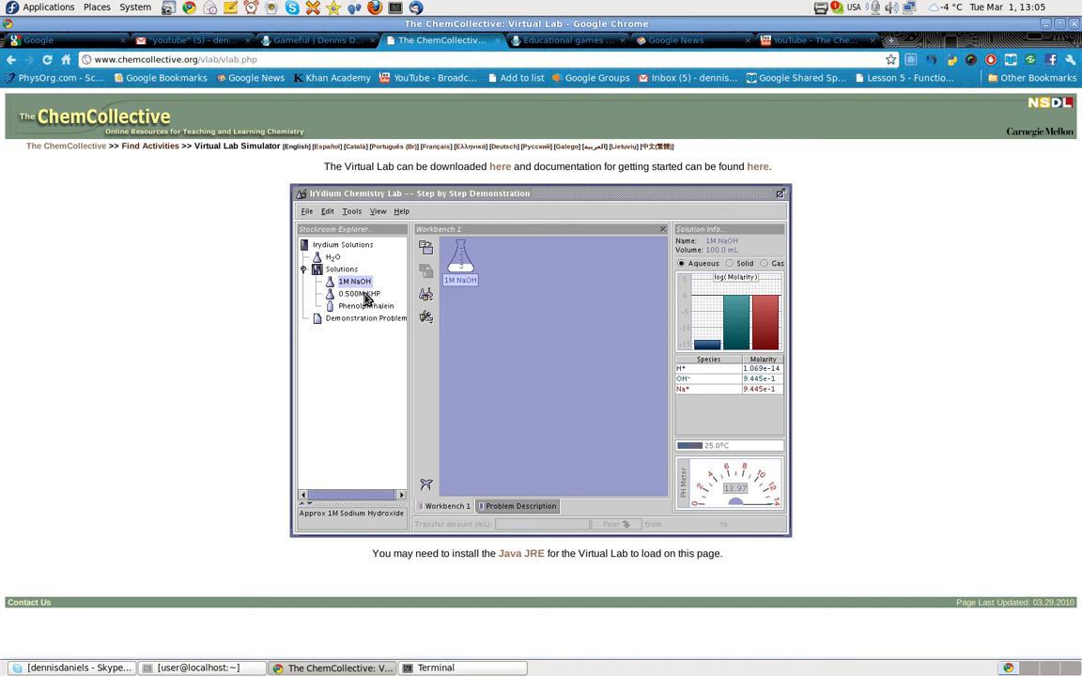
pyautogui.click(361, 293)
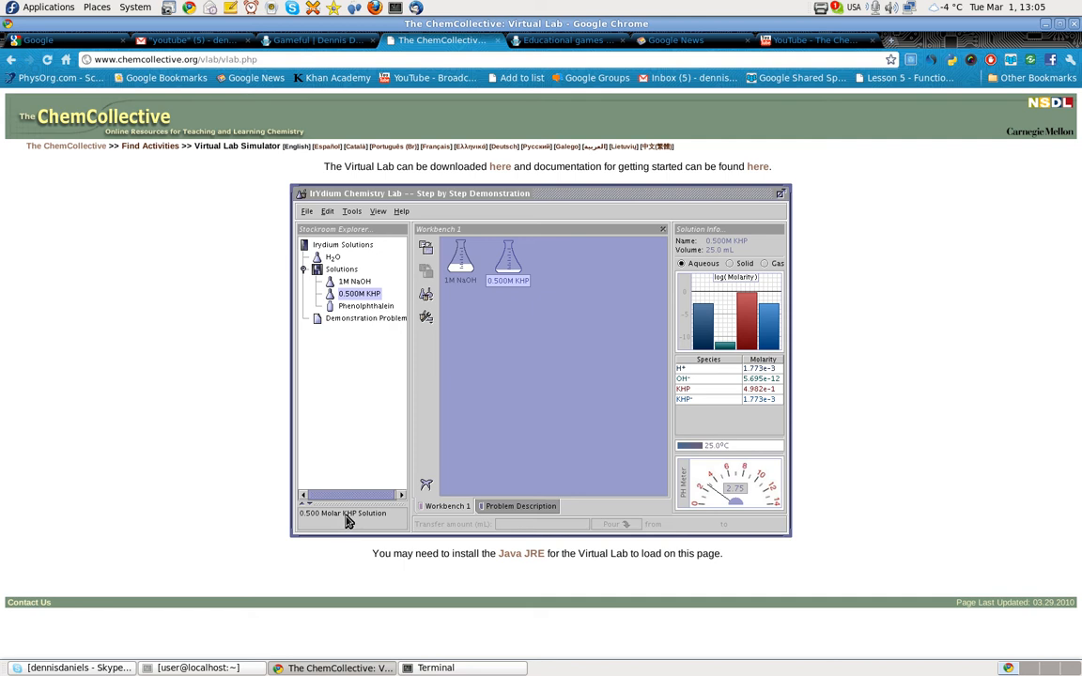
pyautogui.moveTo(353, 522)
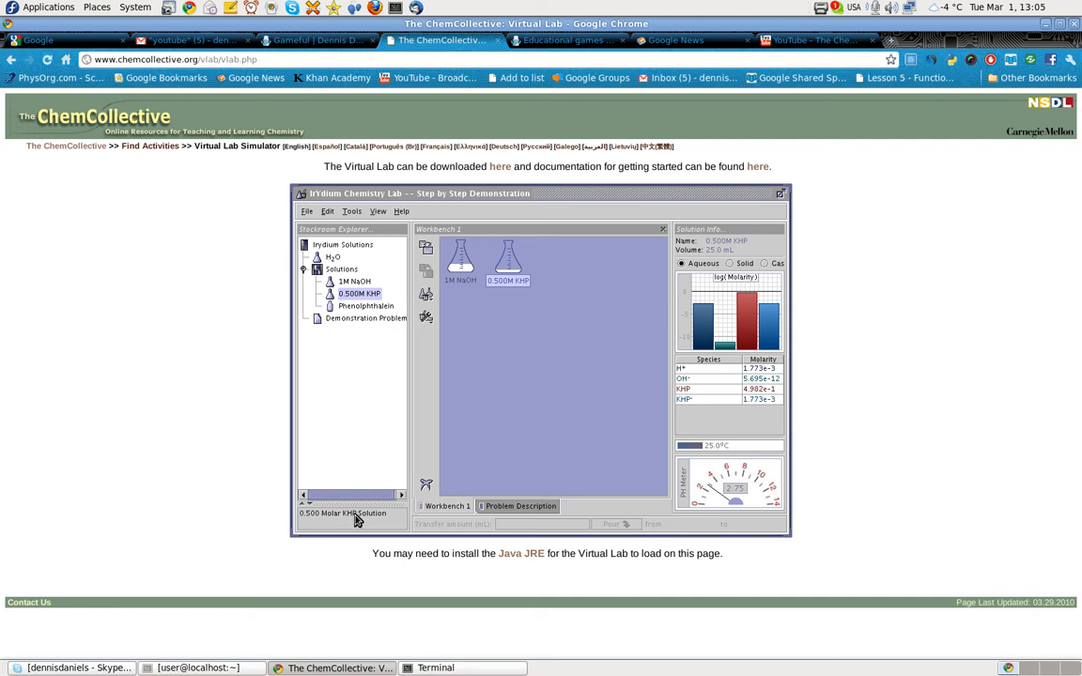
pyautogui.moveTo(578, 372)
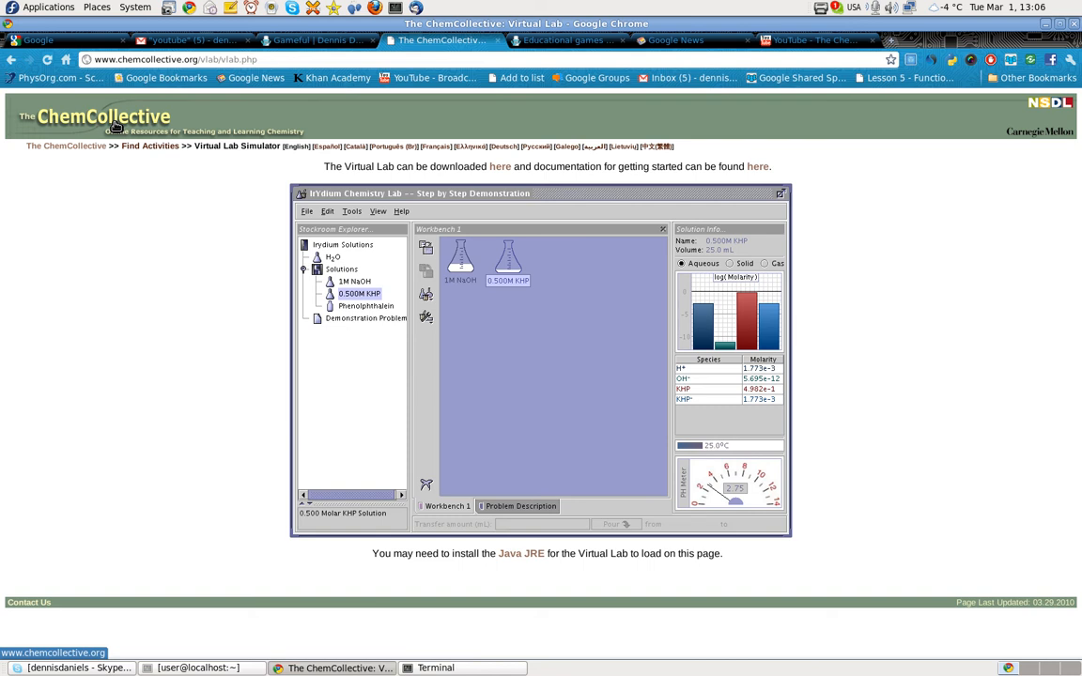
# Leave the lab workbench and bring up the YouTube results for The Chemistry Collective
pyautogui.click(391, 147)
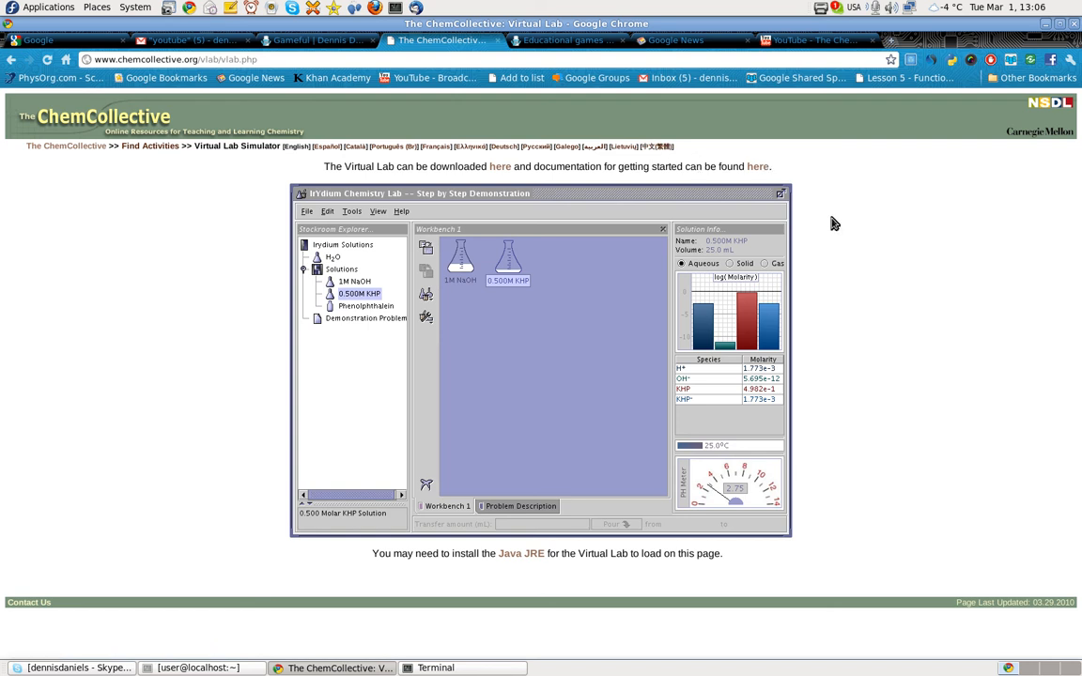
pyautogui.moveTo(830, 225)
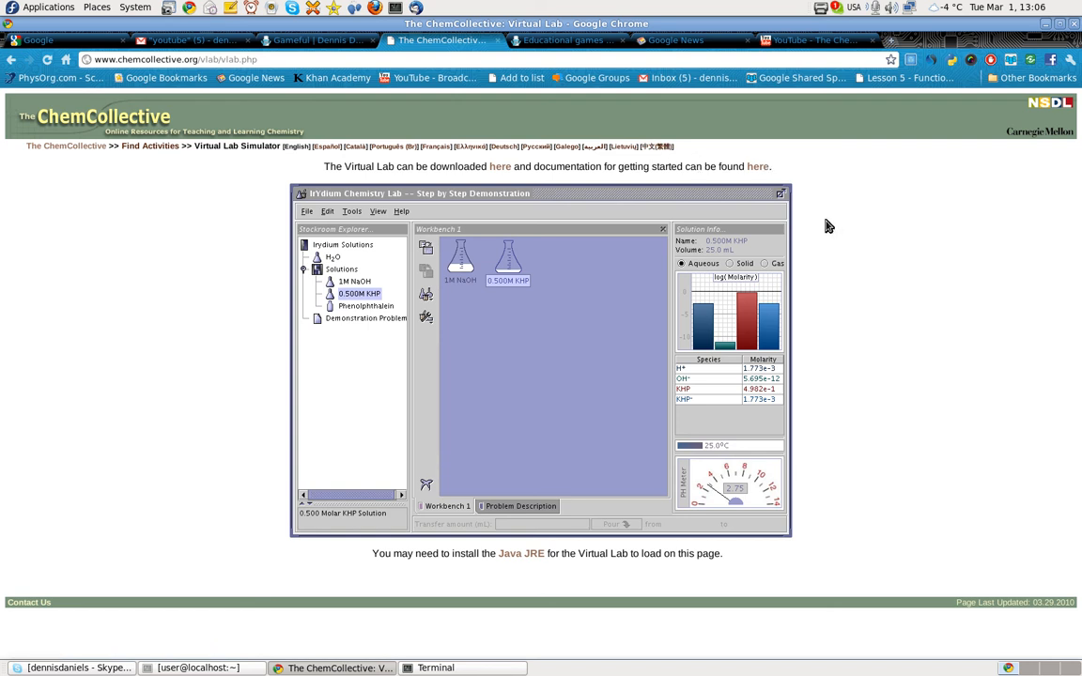
pyautogui.moveTo(214, 348)
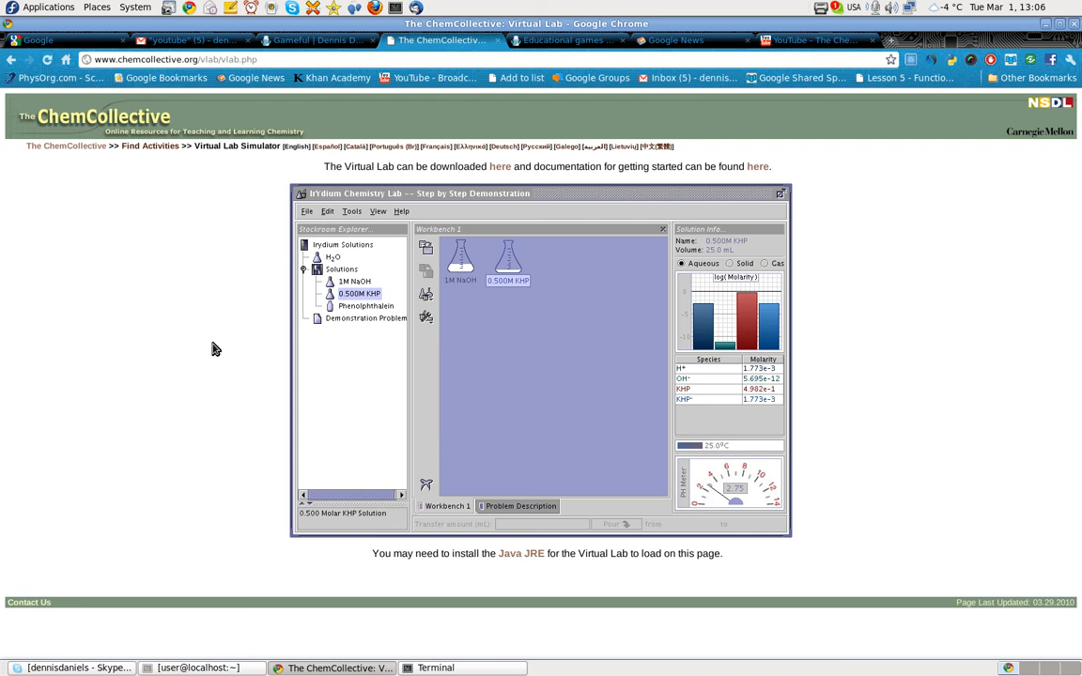
pyautogui.moveTo(197, 432)
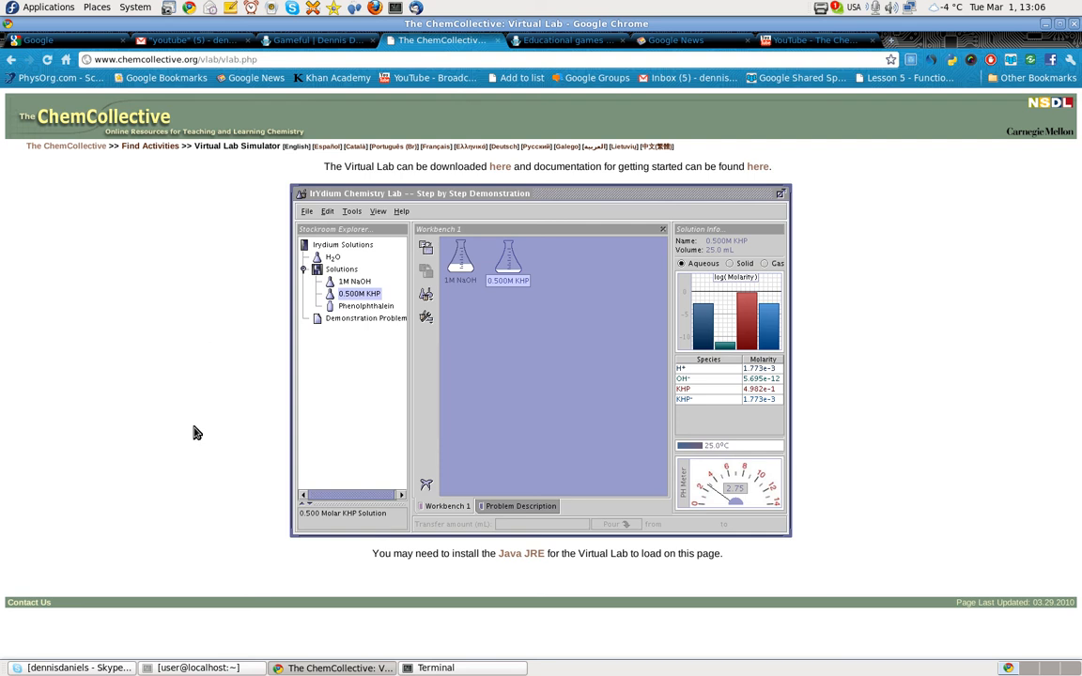
pyautogui.moveTo(902, 293)
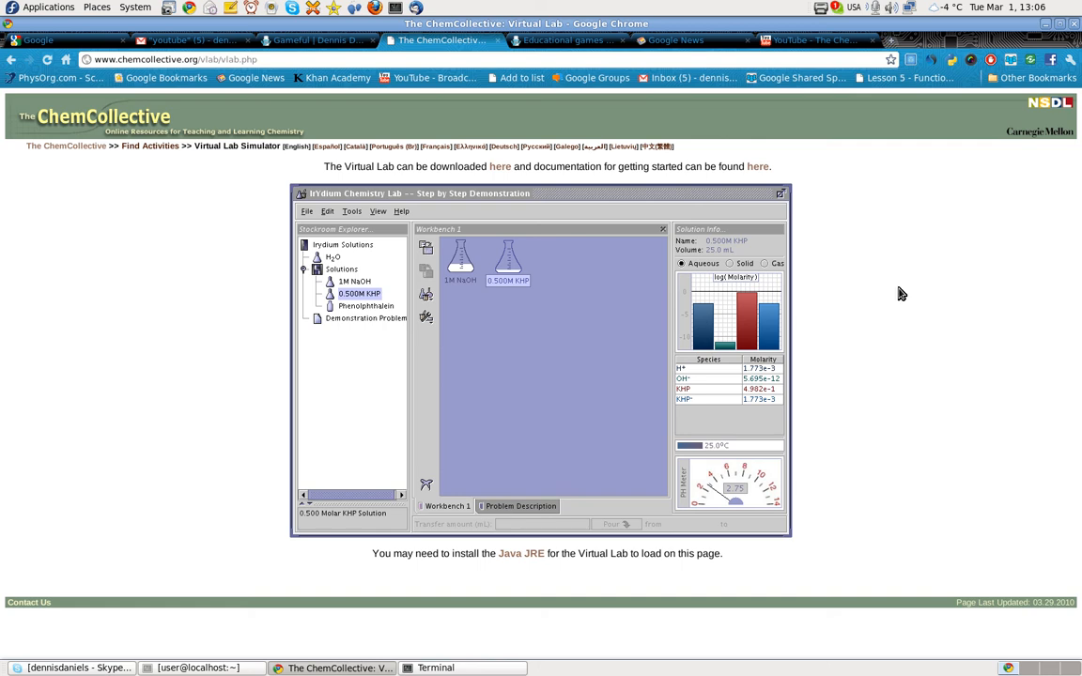
pyautogui.moveTo(874, 293)
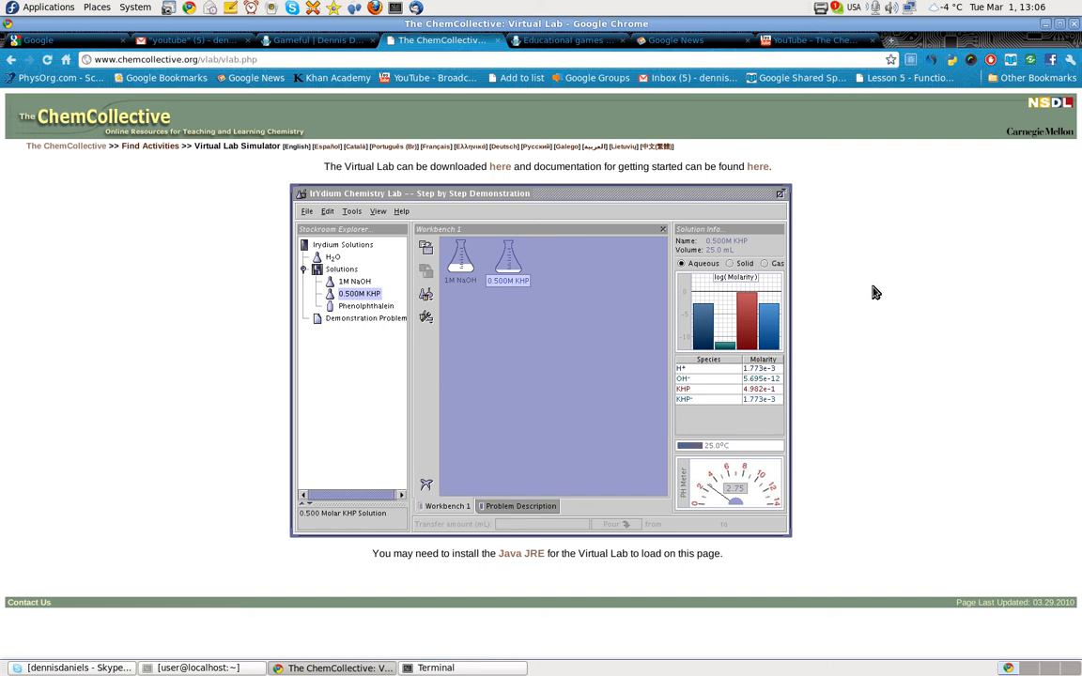
pyautogui.click(811, 41)
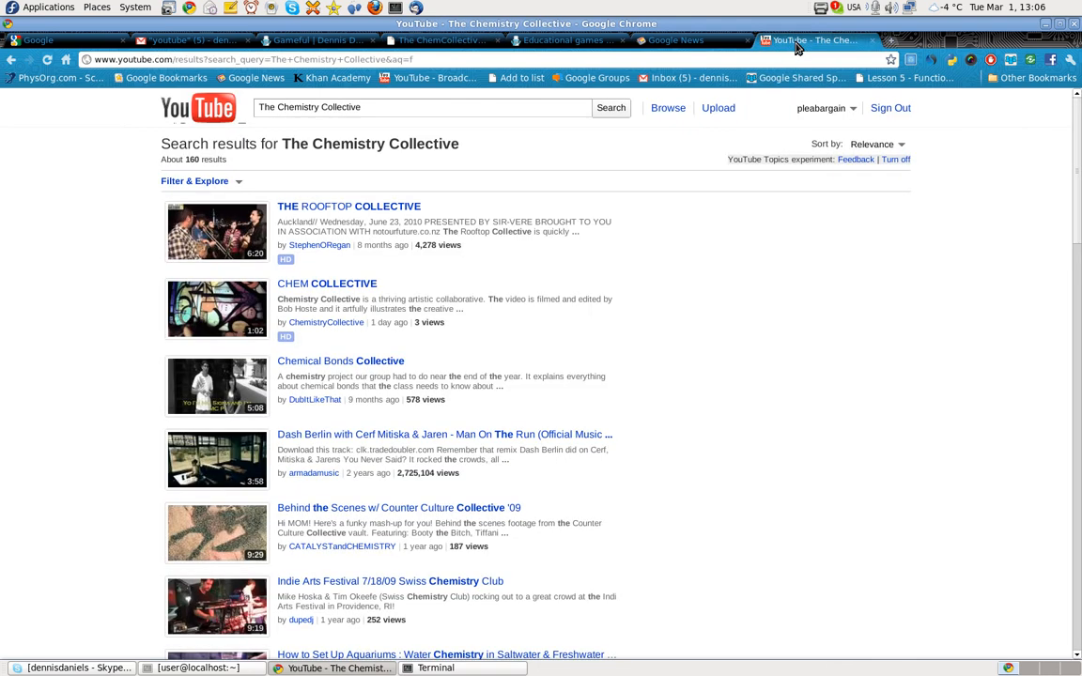
pyautogui.moveTo(378, 233)
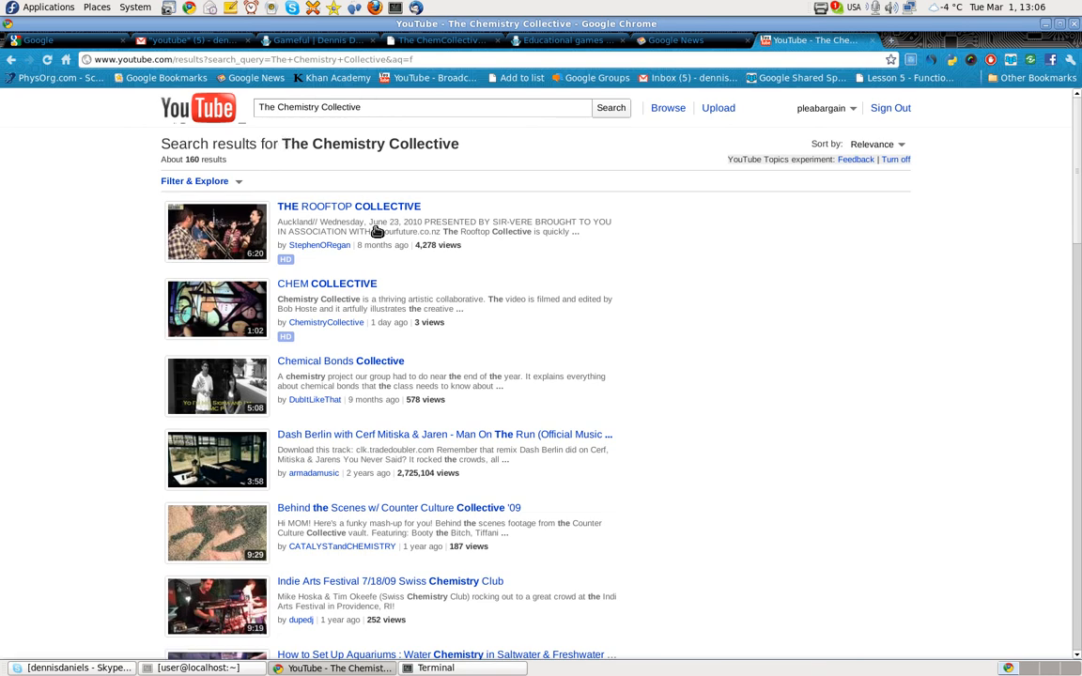
# Scroll through the YouTube results, then return to the Virtual Lab page with both flasks
pyautogui.scroll(-3)
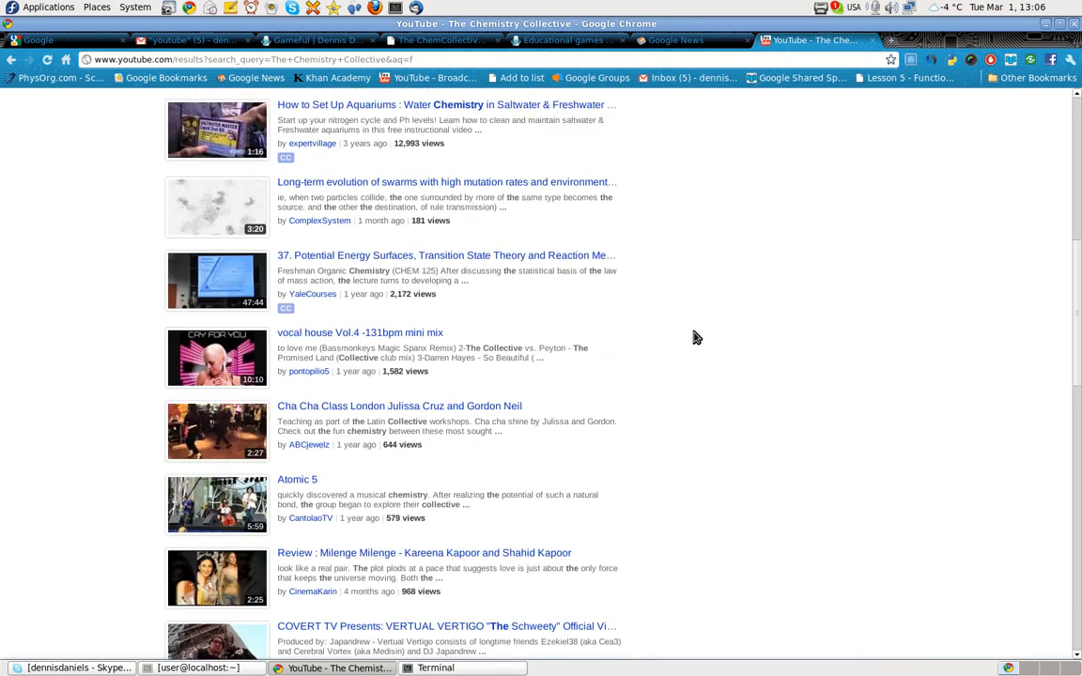
pyautogui.scroll(-3)
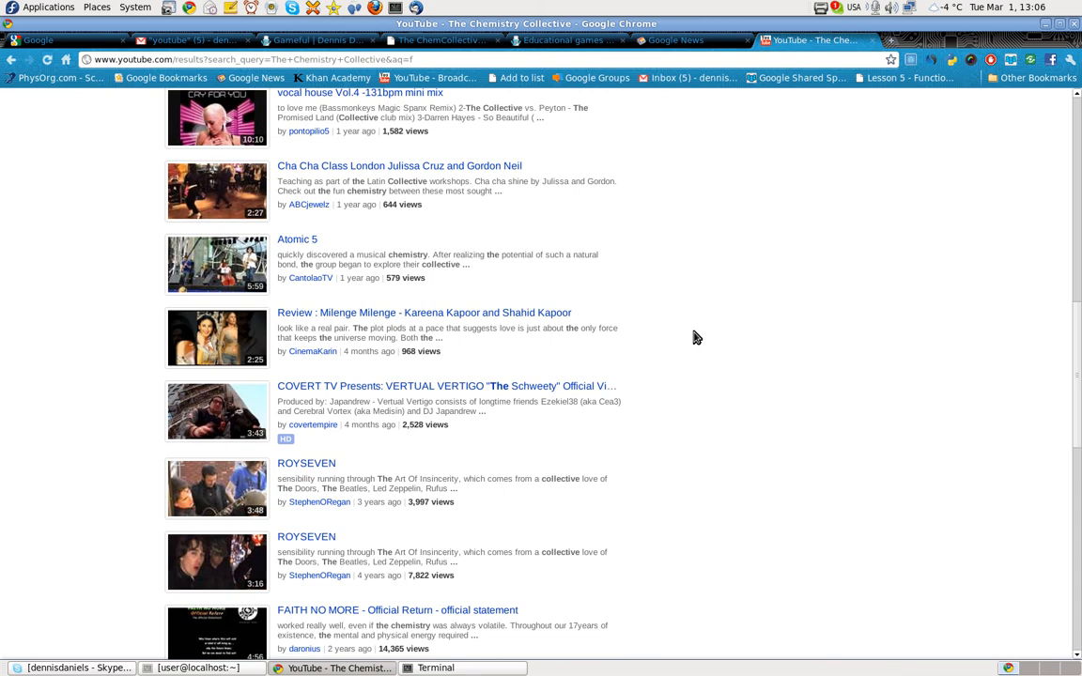
pyautogui.scroll(3)
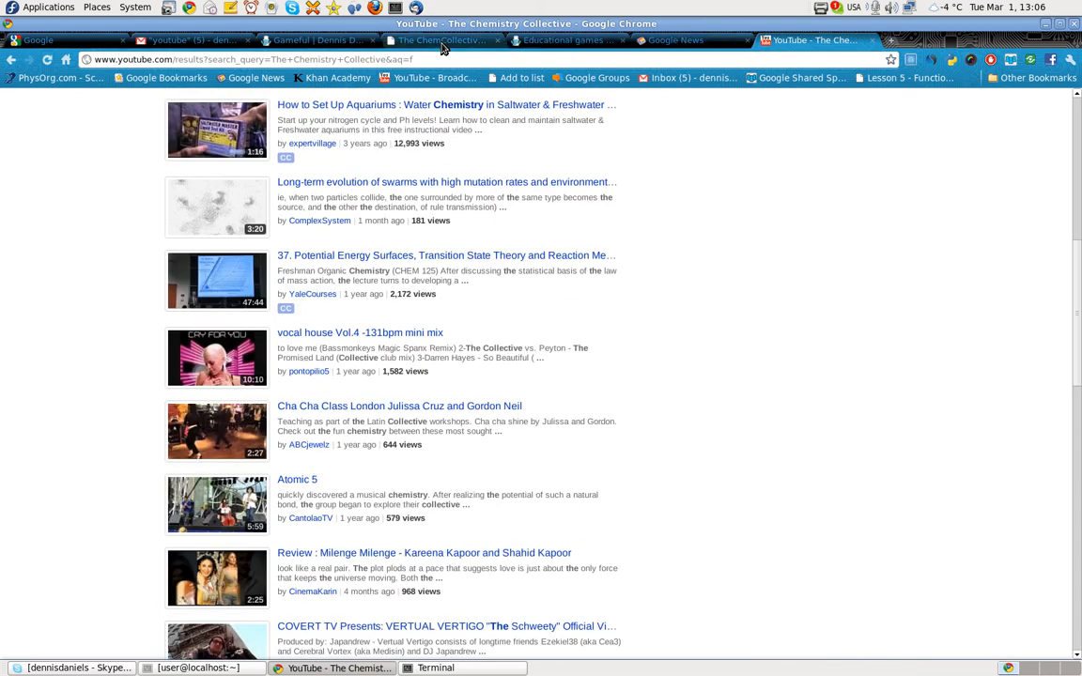
pyautogui.click(442, 41)
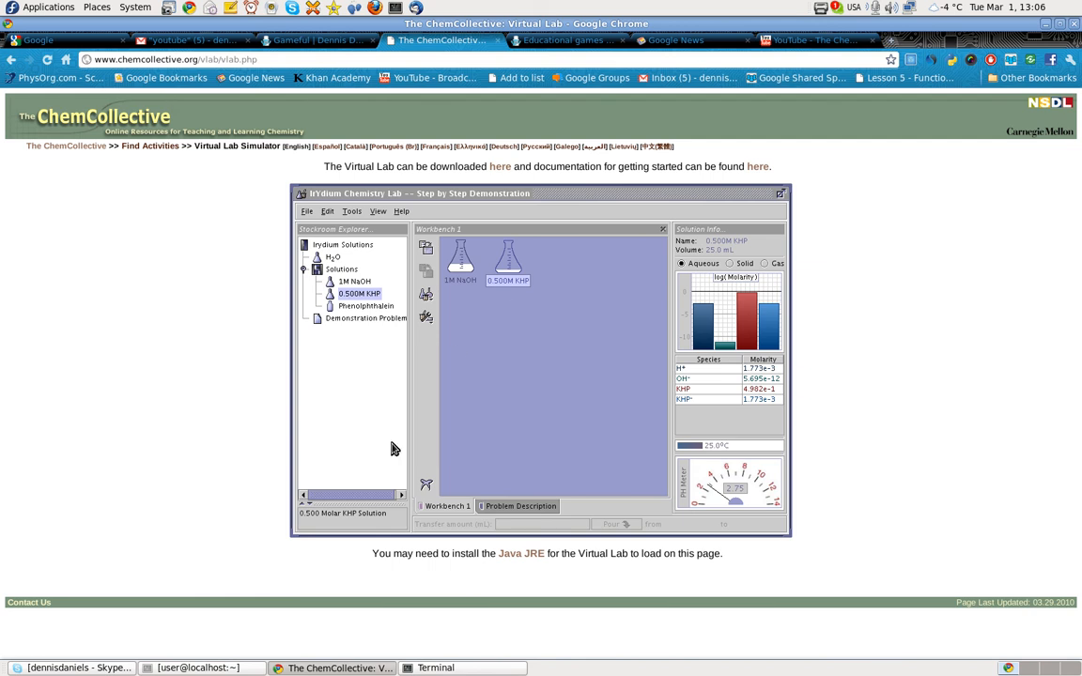
pyautogui.moveTo(353, 522)
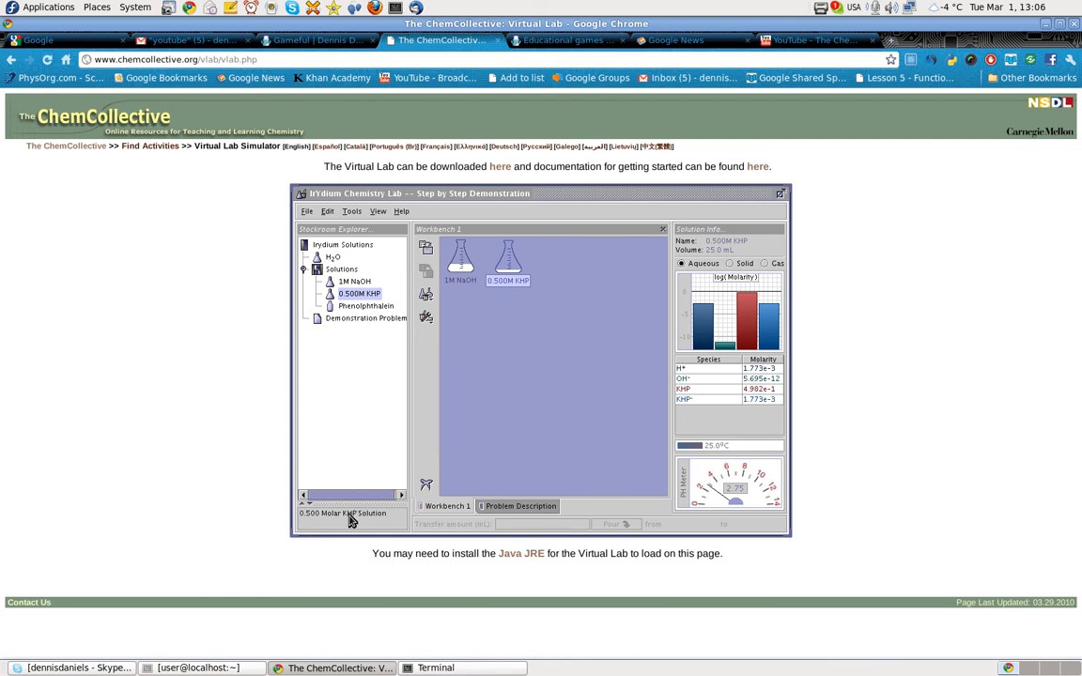
pyautogui.moveTo(759, 141)
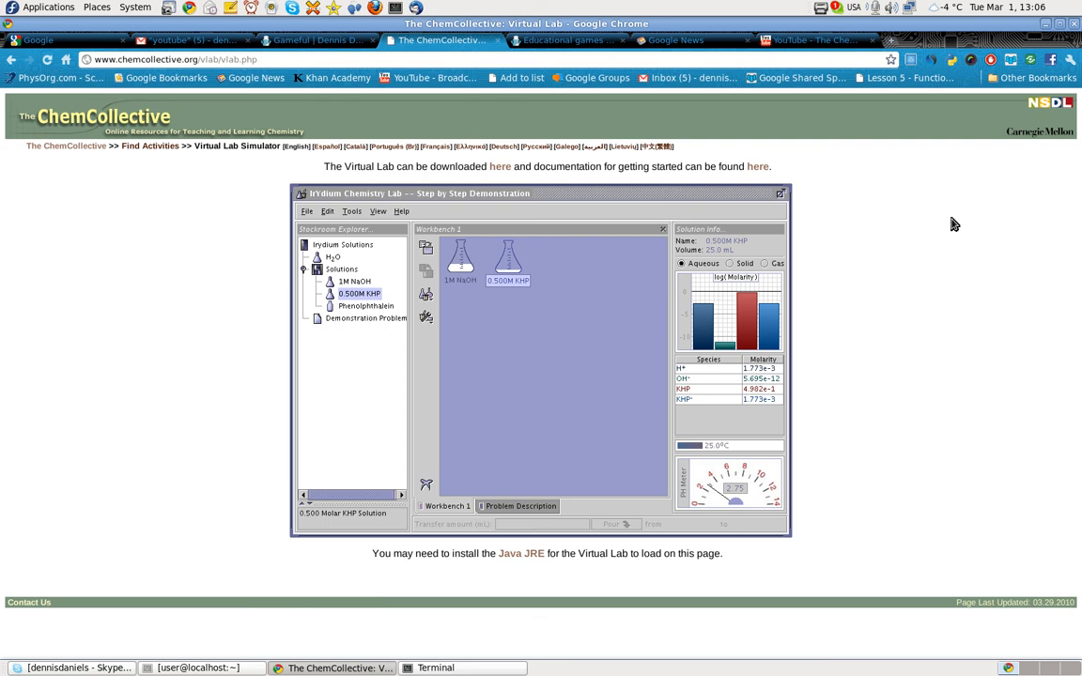
# Go back to the YouTube results and scroll up to the top of the list
pyautogui.click(812, 41)
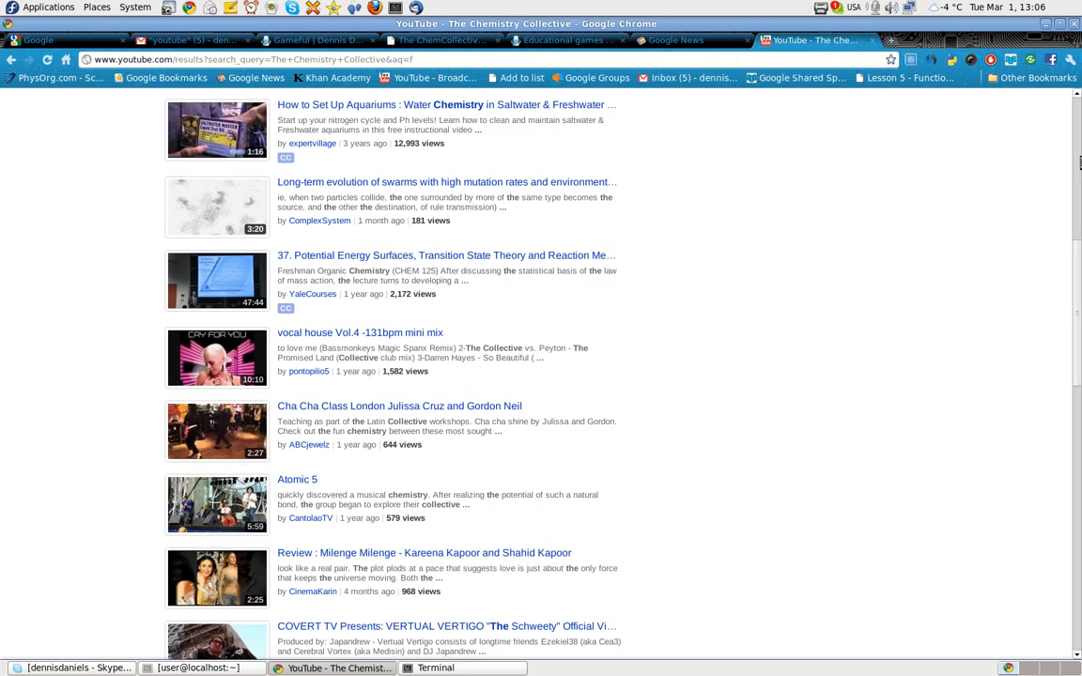
pyautogui.scroll(3)
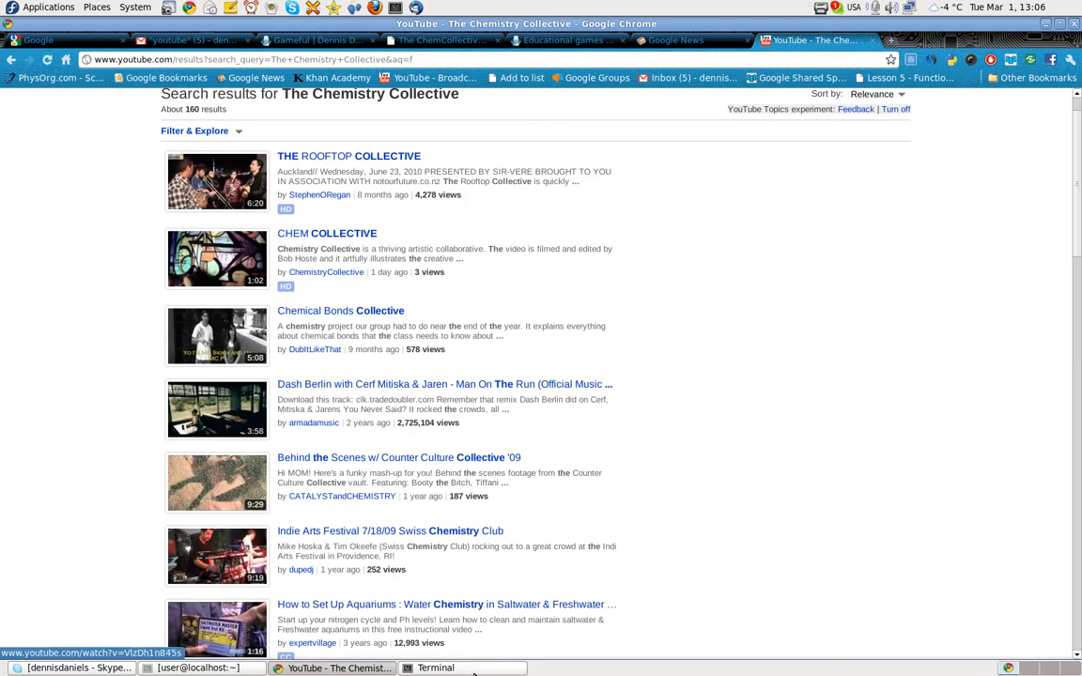